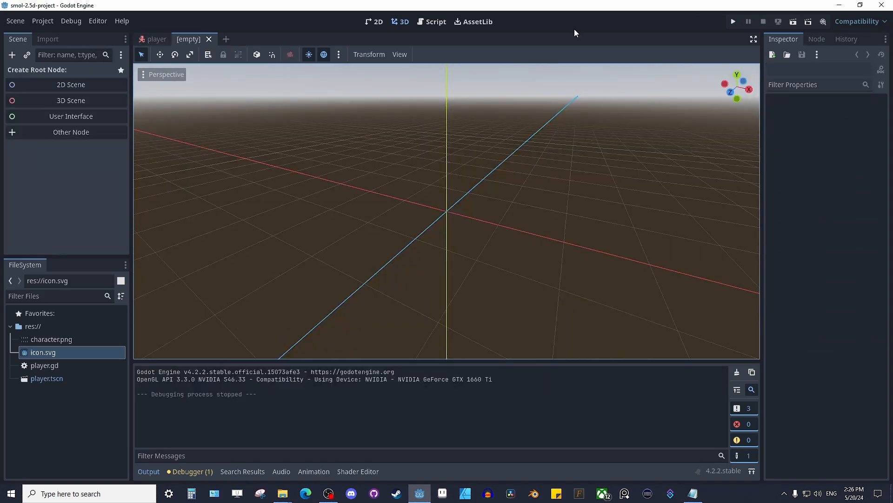
{"action": "mouse_move", "coordinate": [362, 38]}
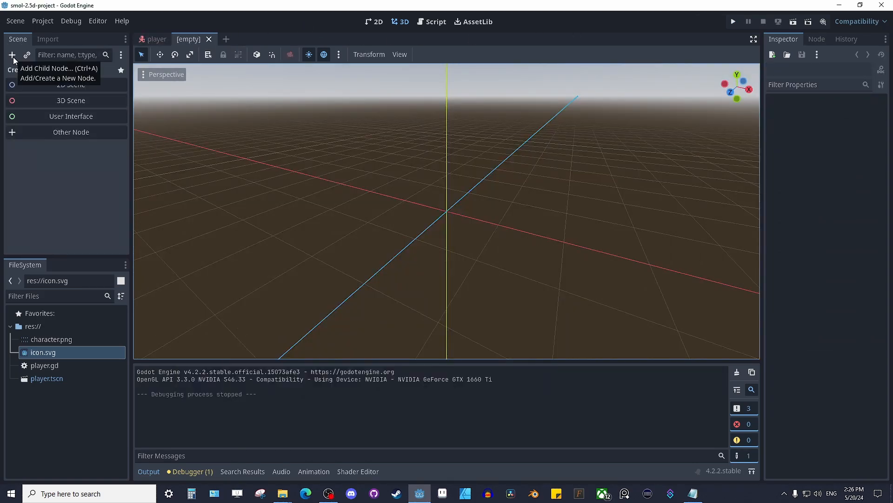
Step: Create a CharacterBody3D root named PaperCharacter and save the scene as paper_character.tscn
{"action": "left_click", "coordinate": [12, 55]}
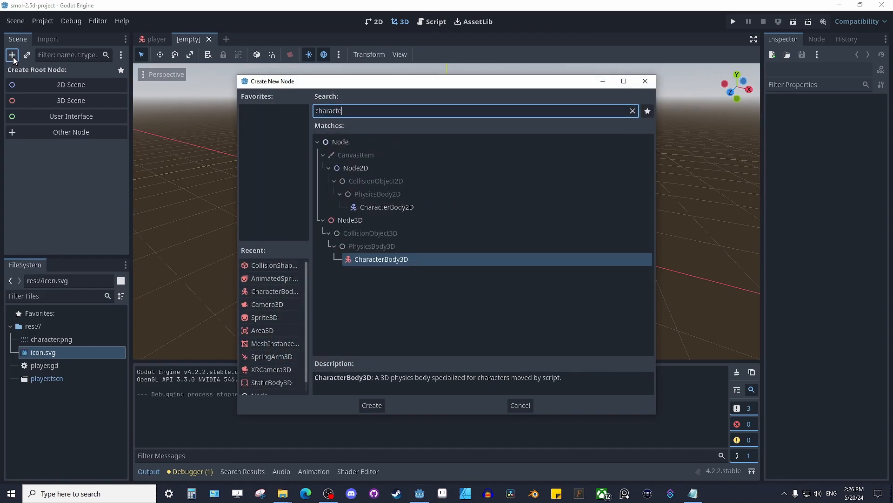
{"action": "left_click", "coordinate": [371, 405]}
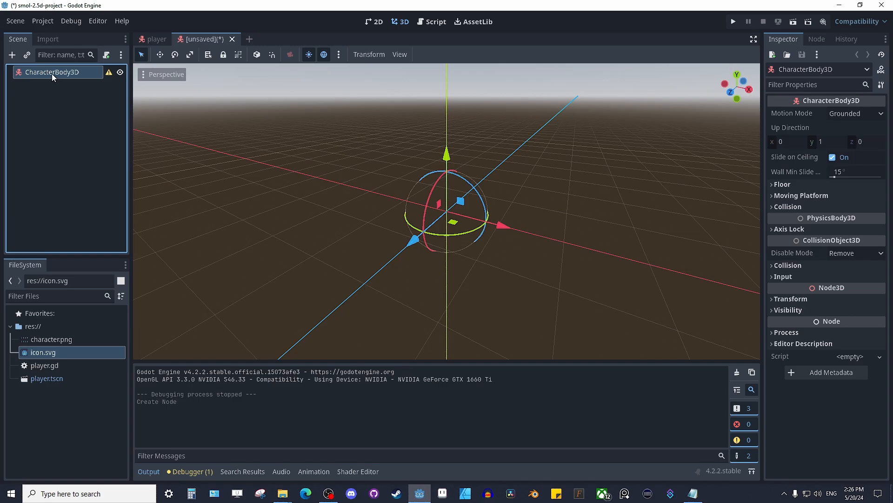
{"action": "double_click", "coordinate": [51, 72]}
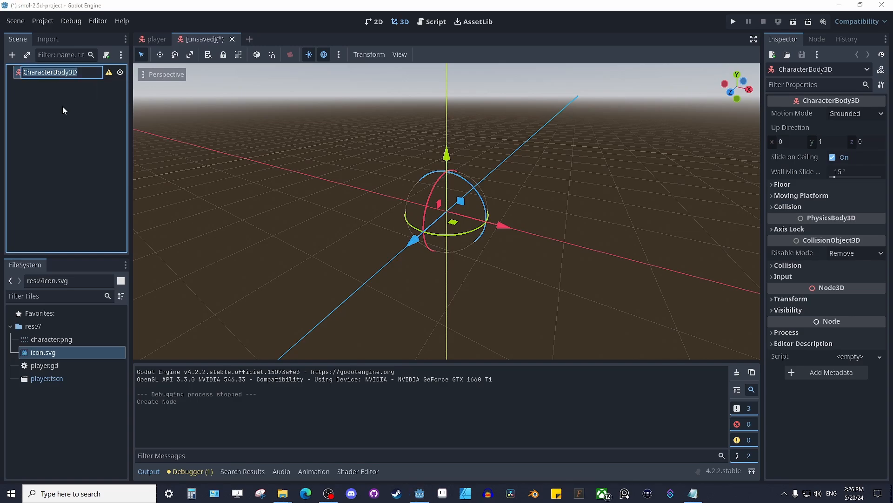
{"action": "type", "text": "P"}
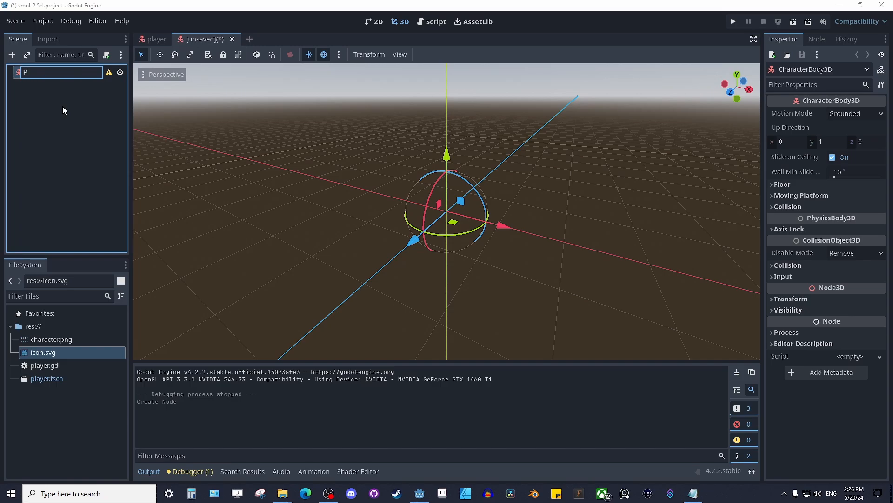
{"action": "type", "text": "aperCharacter"}
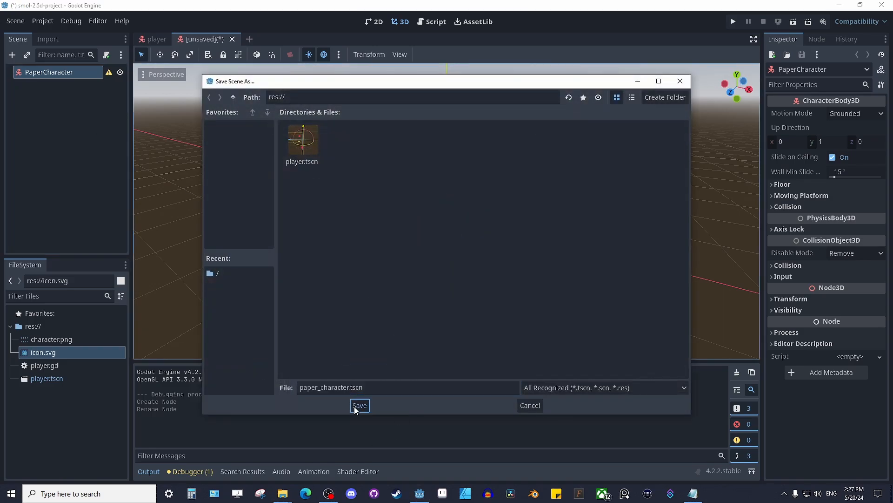
{"action": "left_click", "coordinate": [359, 405]}
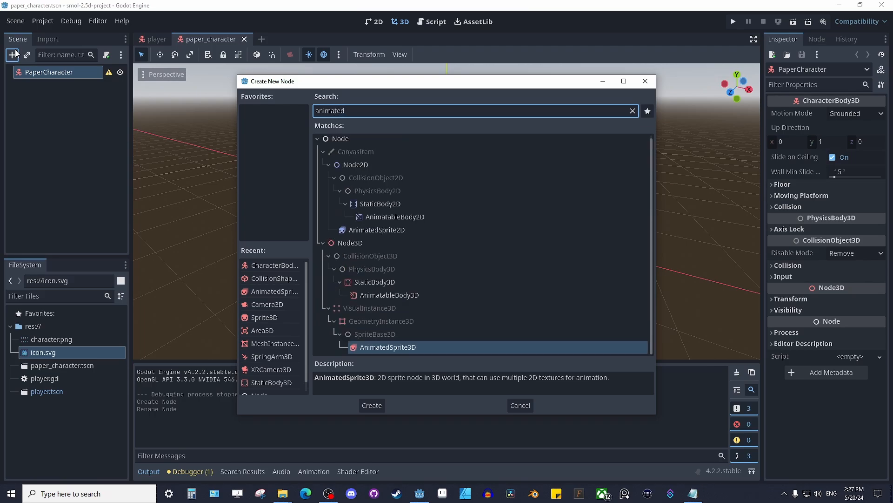
Step: Add an AnimatedSprite3D child under PaperCharacter
{"action": "type", "text": "sprite"}
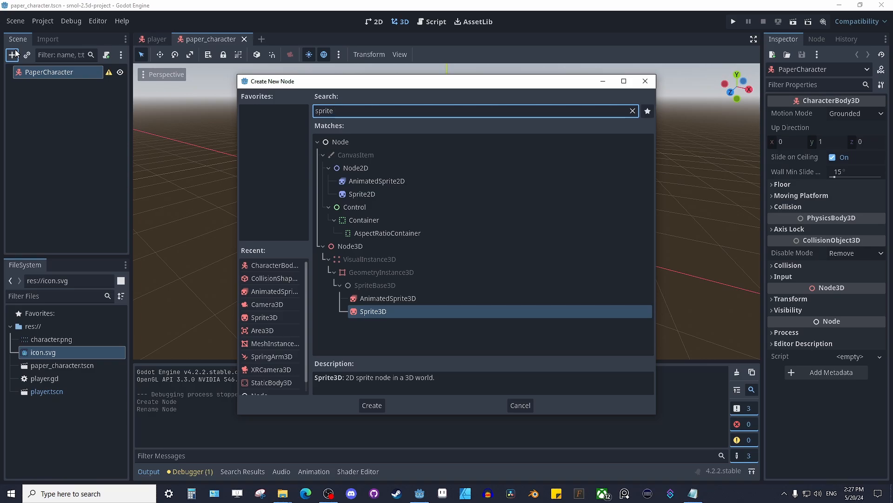
{"action": "left_click", "coordinate": [387, 298]}
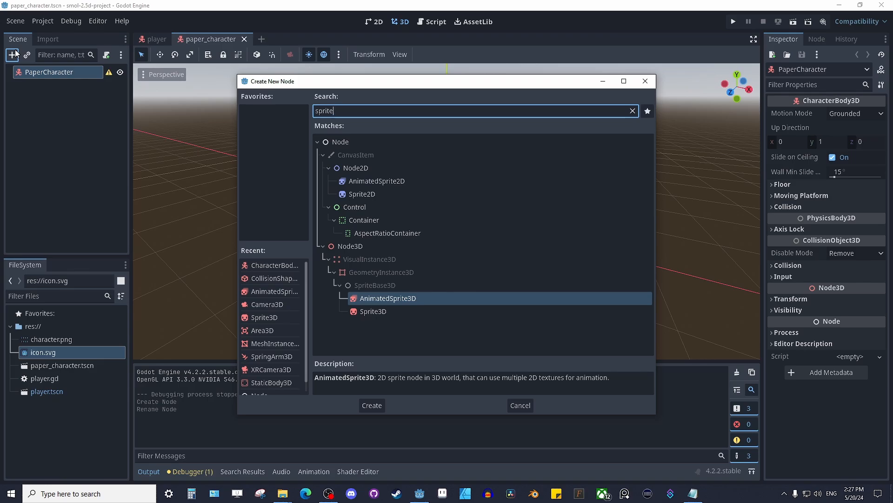
{"action": "left_click", "coordinate": [371, 405]}
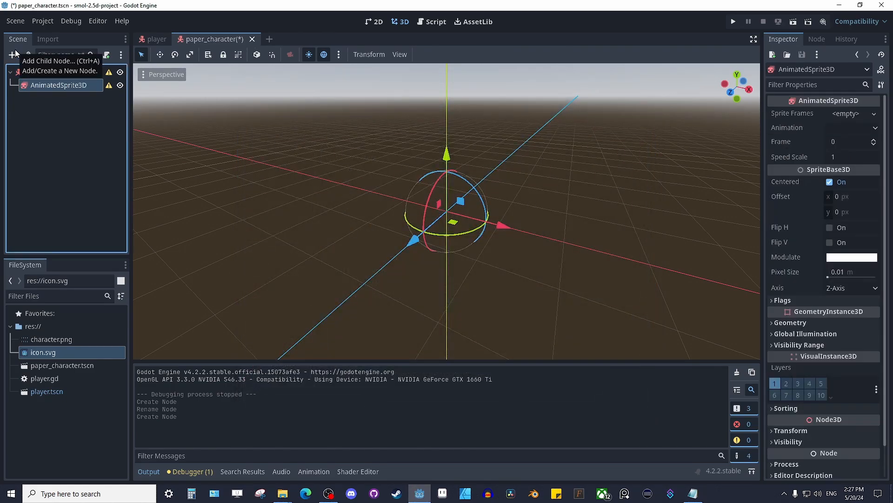
Step: Give the sprite new SpriteFrames whose default animation holds the Godot icon frame
{"action": "left_click", "coordinate": [848, 114]}
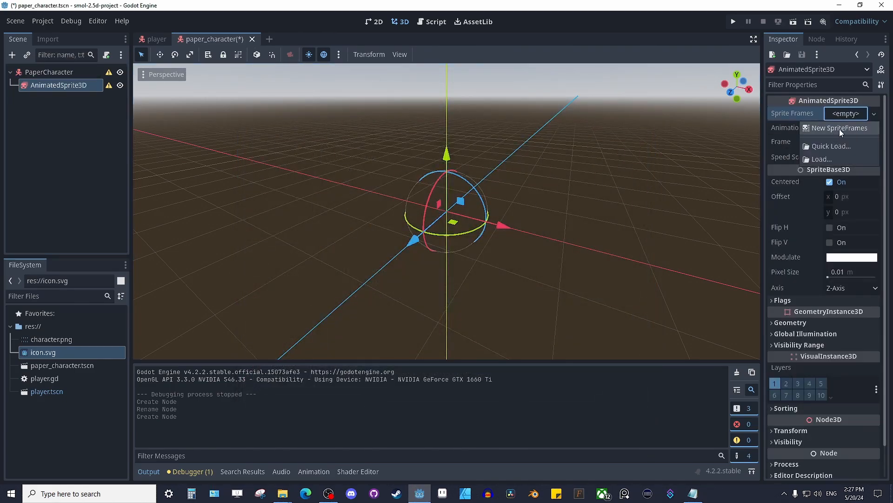
{"action": "left_click", "coordinate": [838, 127]}
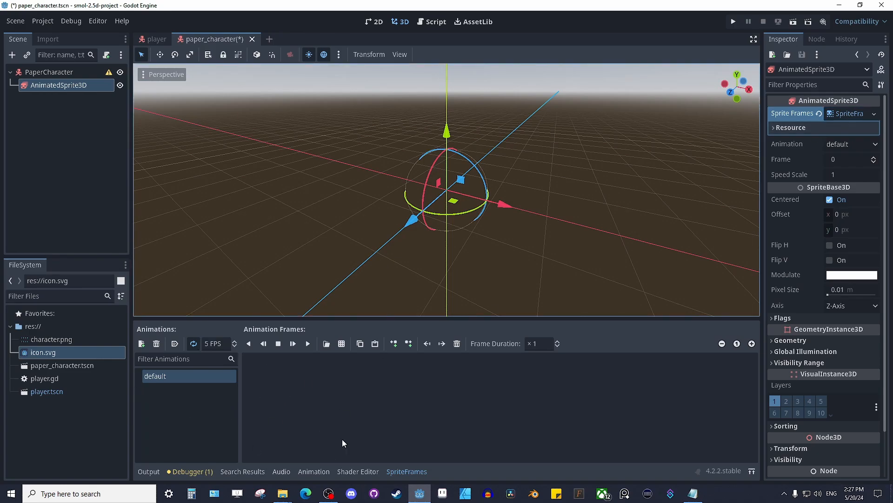
{"action": "mouse_move", "coordinate": [51, 340]}
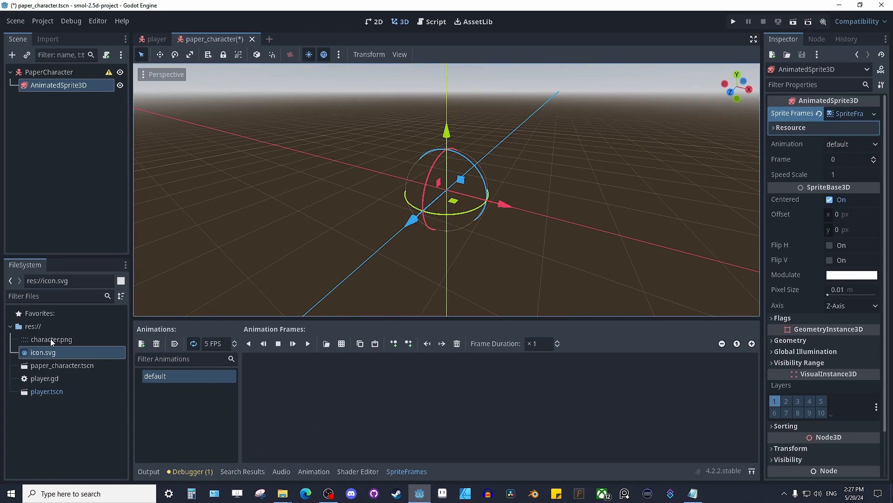
{"action": "left_click", "coordinate": [52, 339]}
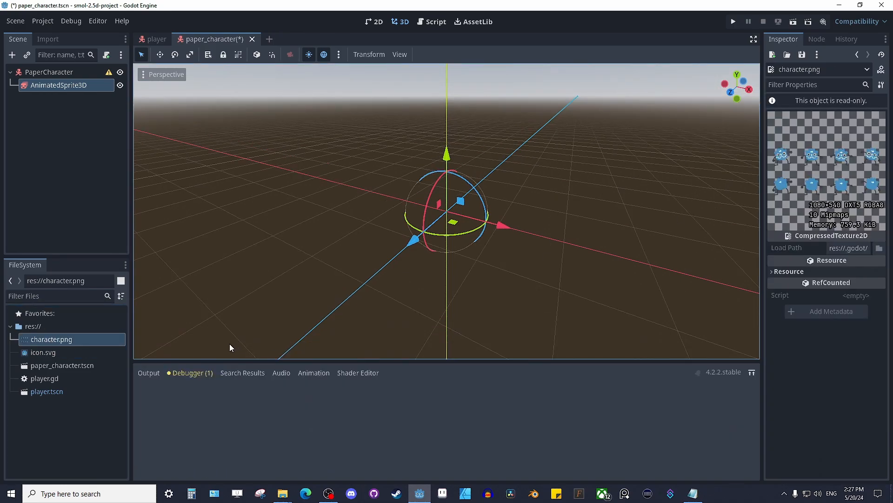
{"action": "left_click", "coordinate": [57, 84]}
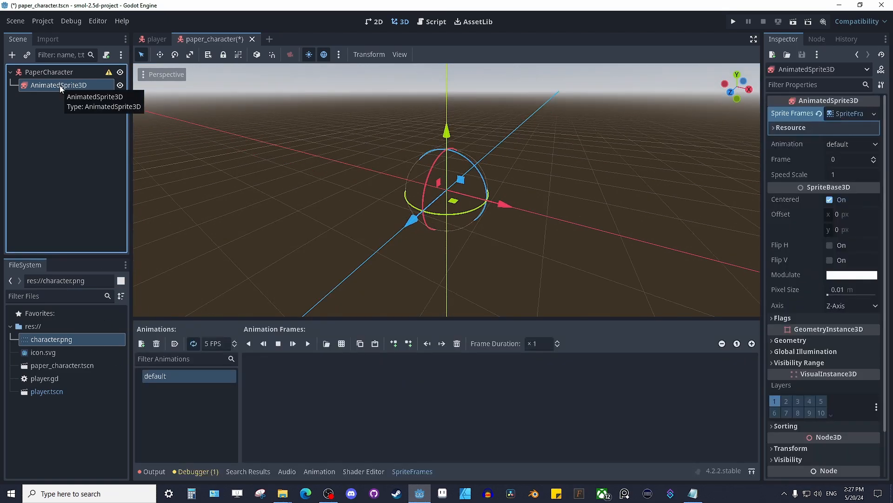
{"action": "left_click", "coordinate": [43, 352]}
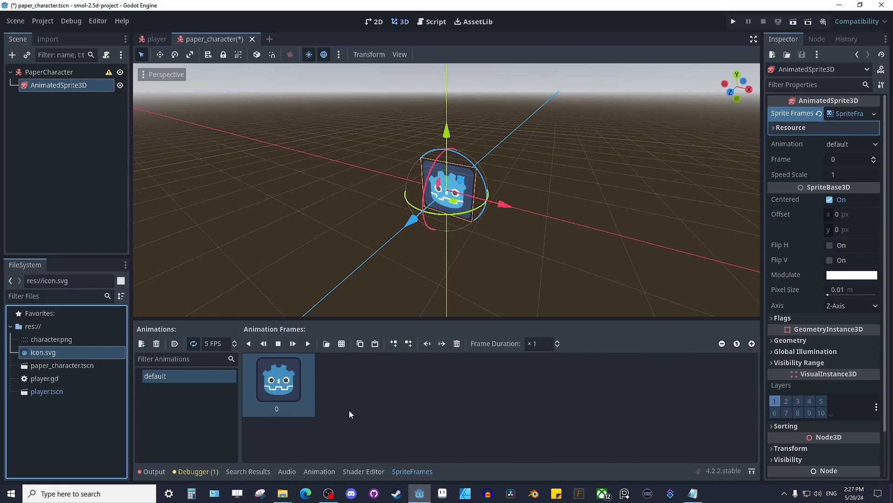
{"action": "mouse_move", "coordinate": [227, 456]}
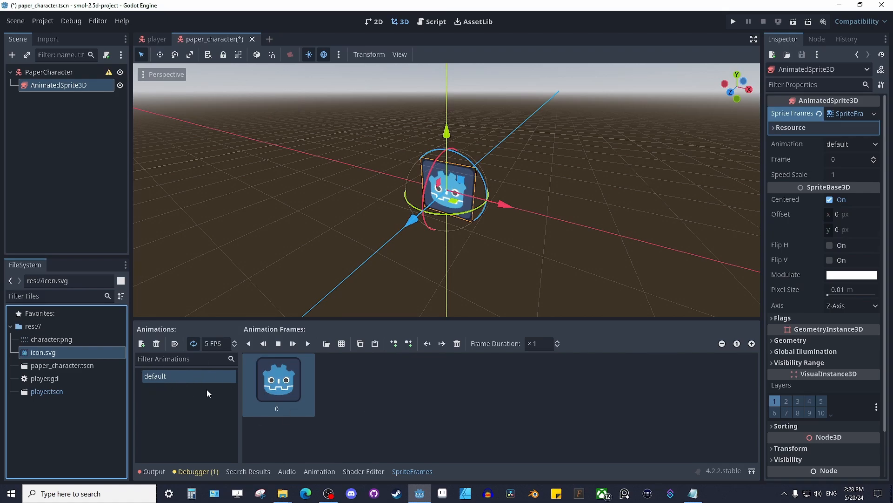
{"action": "mouse_move", "coordinate": [526, 271]}
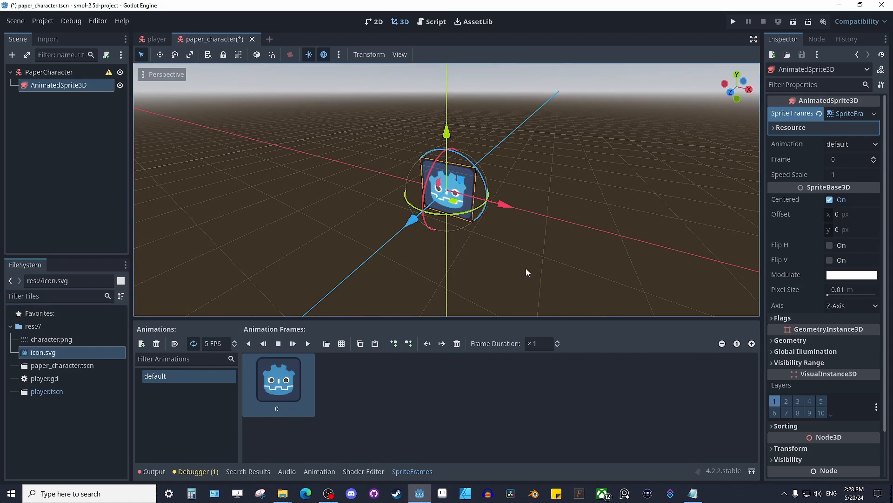
{"action": "mouse_move", "coordinate": [527, 262]}
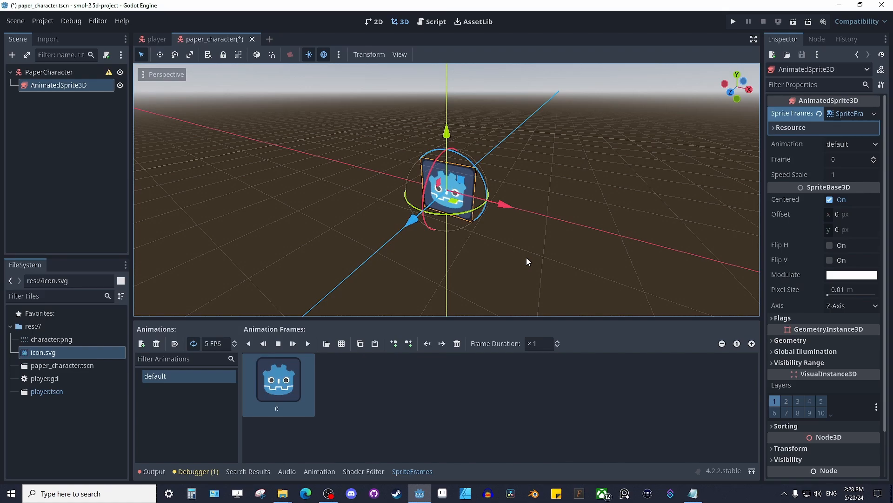
{"action": "left_click", "coordinate": [51, 71]}
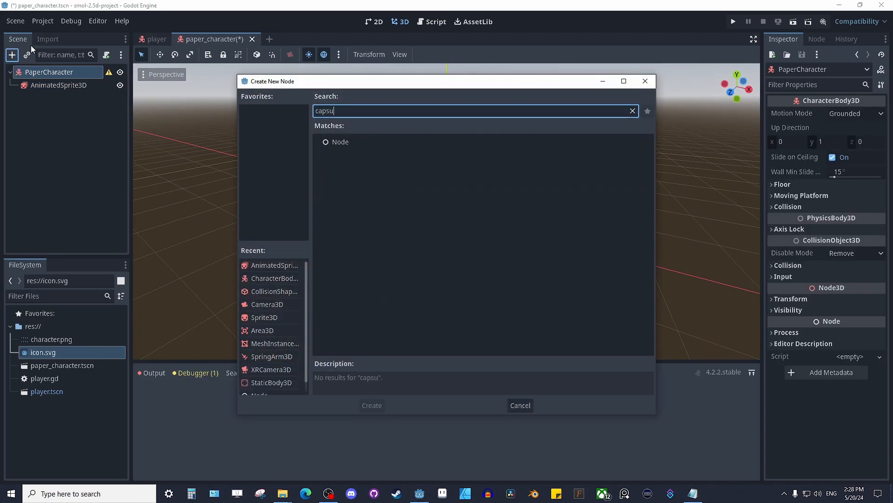
Step: Add a CollisionShape3D capsule resized to fit the icon sprite, then save the scene
{"action": "type", "text": "coll"}
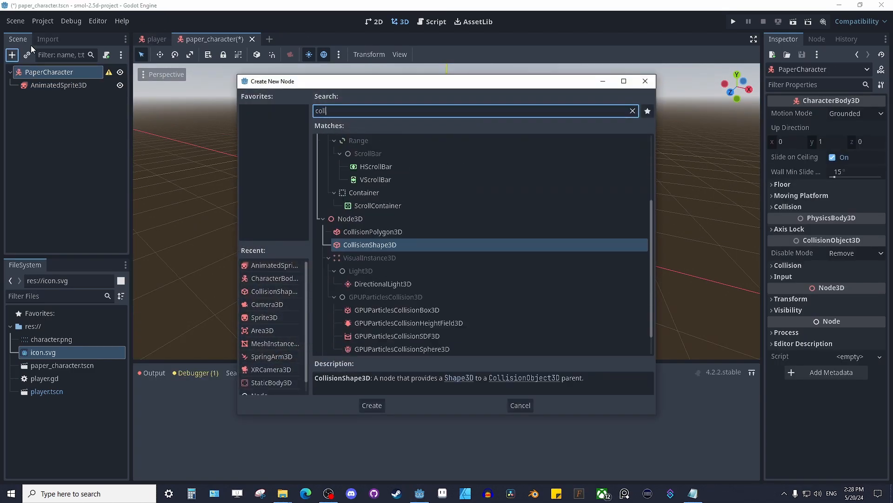
{"action": "left_click", "coordinate": [372, 406]}
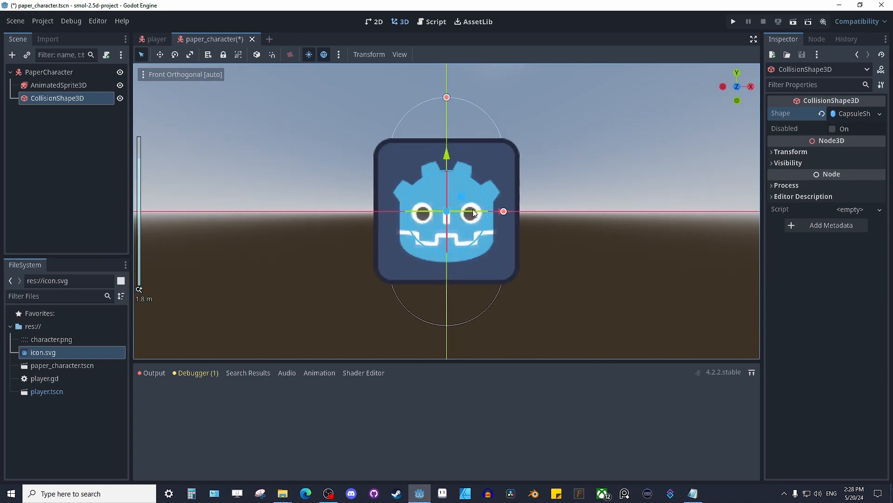
{"action": "left_click_drag", "start_coordinate": [503, 211], "coordinate": [520, 211]}
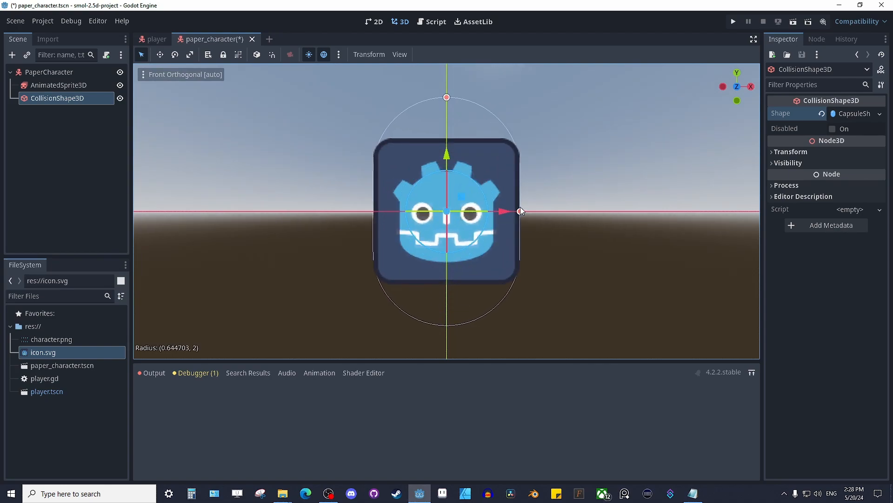
{"action": "left_click_drag", "start_coordinate": [447, 97], "coordinate": [446, 135]}
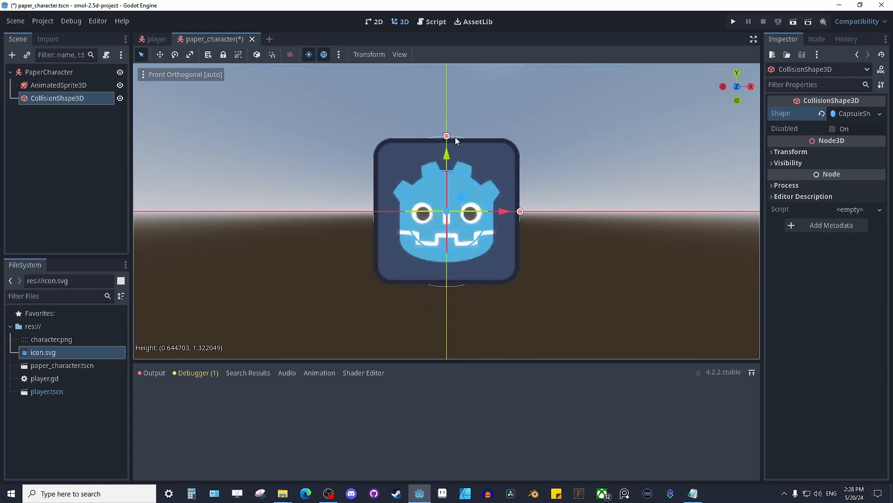
{"action": "left_click_drag", "start_coordinate": [447, 136], "coordinate": [446, 139]}
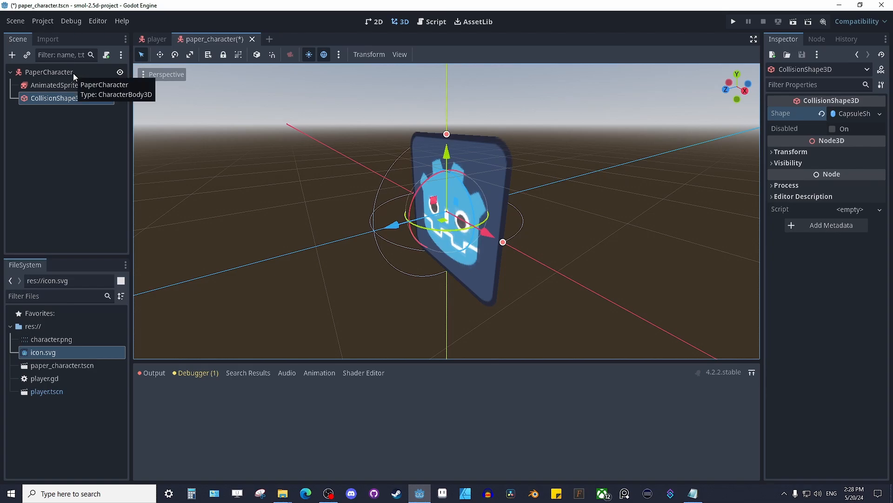
{"action": "key", "text": "ctrl+s"}
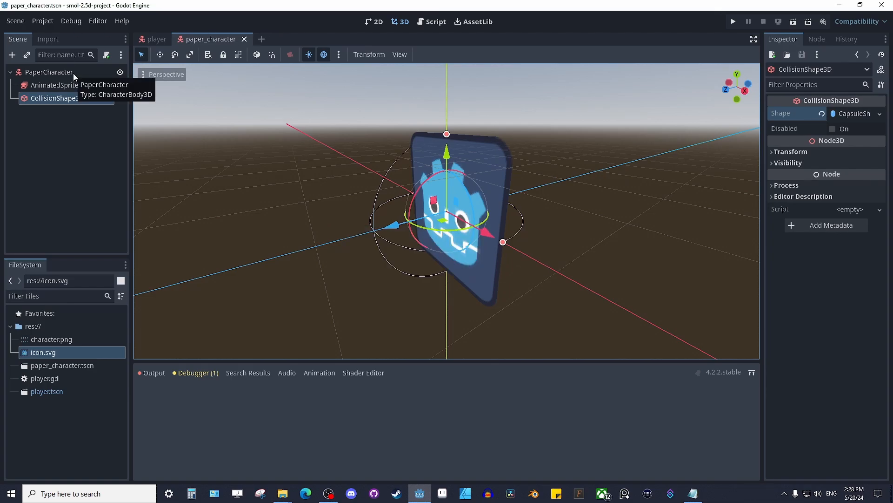
Step: Add a Camera3D child to PaperCharacter
{"action": "left_click", "coordinate": [12, 55]}
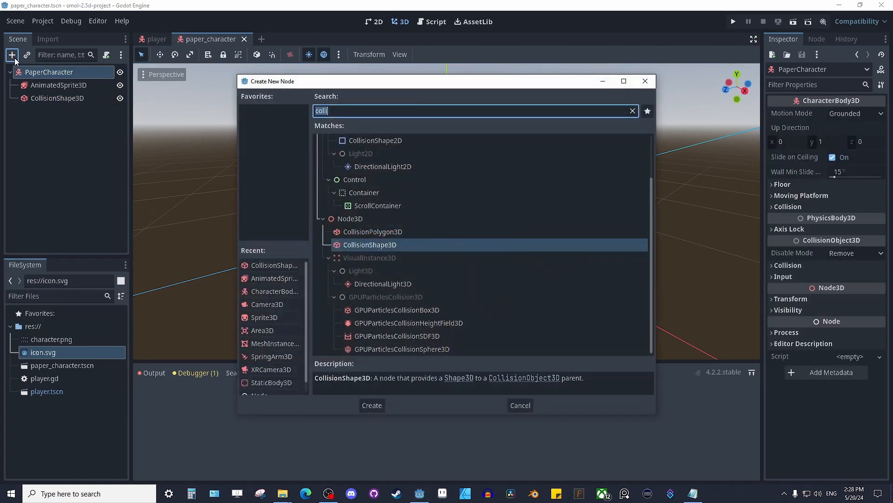
{"action": "type", "text": "camera"}
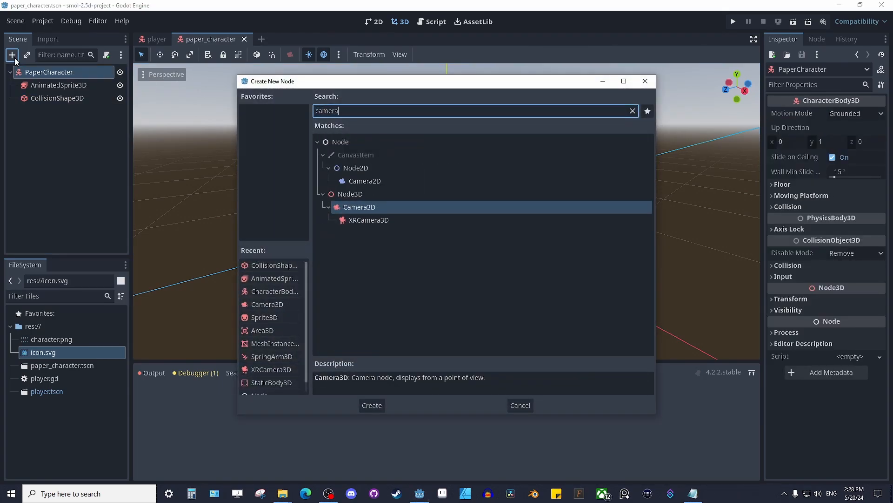
{"action": "left_click", "coordinate": [370, 406]}
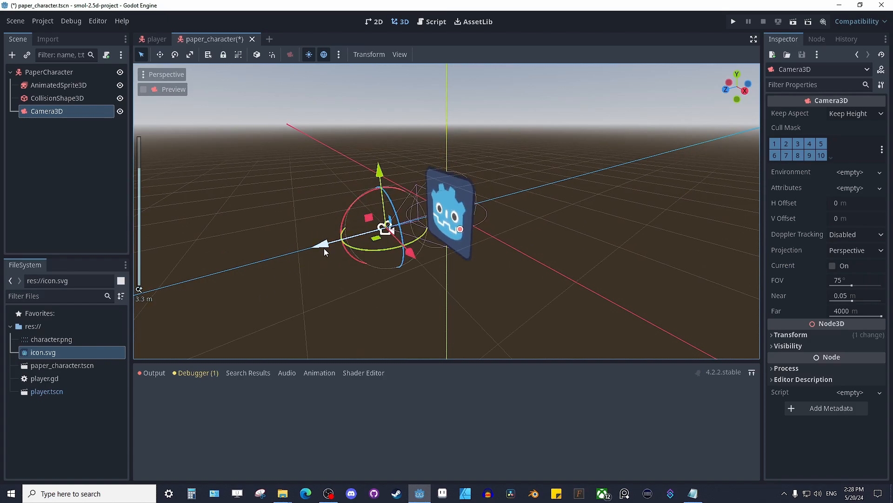
{"action": "scroll", "scroll_direction": "down", "scroll_amount": 3}
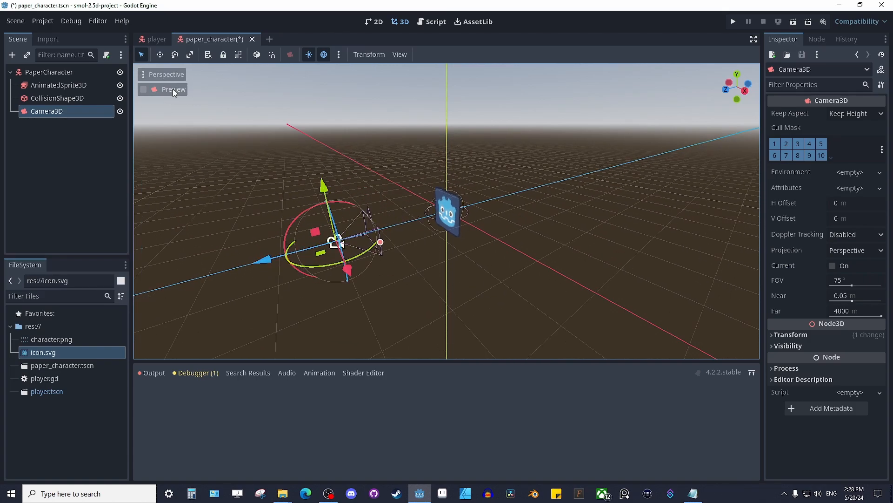
{"action": "mouse_move", "coordinate": [392, 73]}
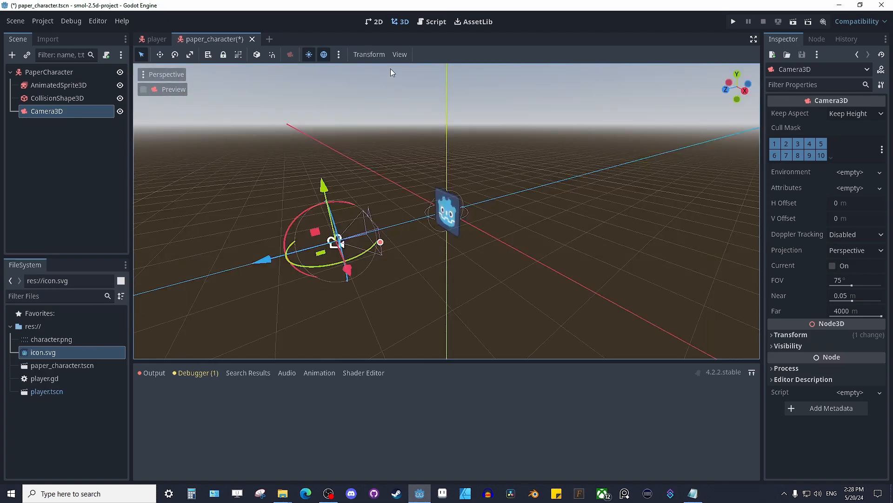
Step: Switch to two viewports, with one previewing the camera's view of the sprite
{"action": "left_click", "coordinate": [399, 54]}
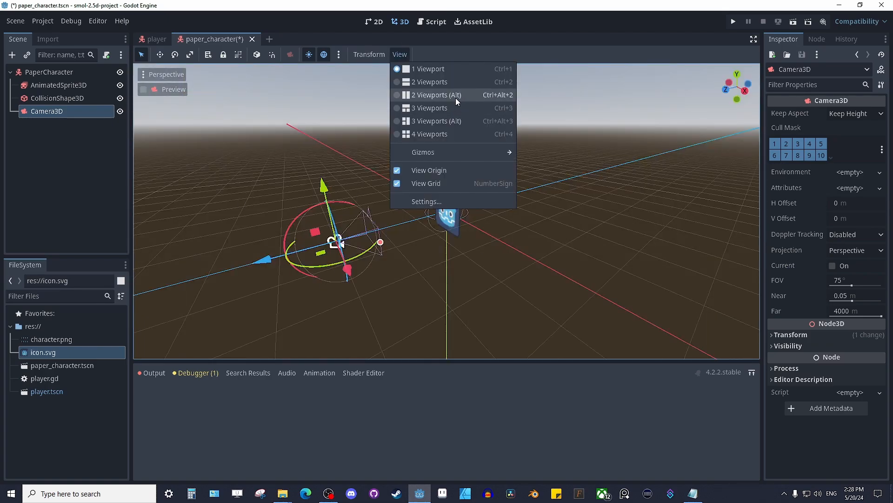
{"action": "left_click", "coordinate": [429, 82]}
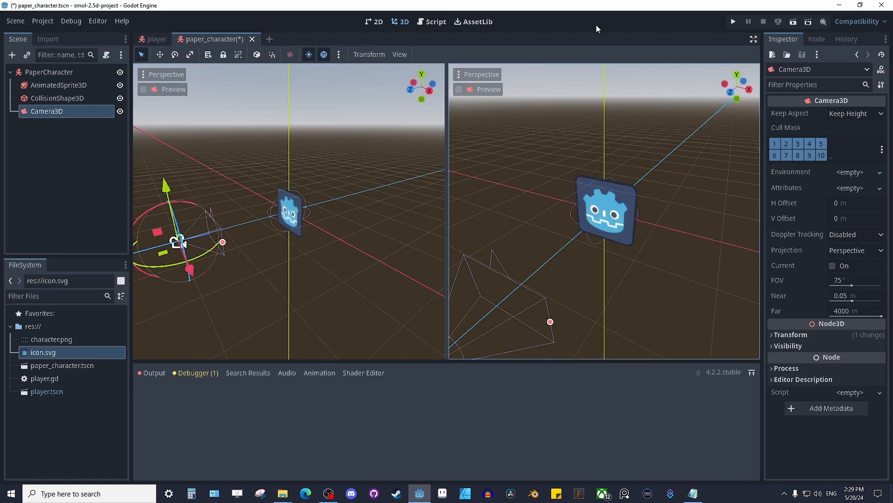
{"action": "left_click", "coordinate": [459, 88]}
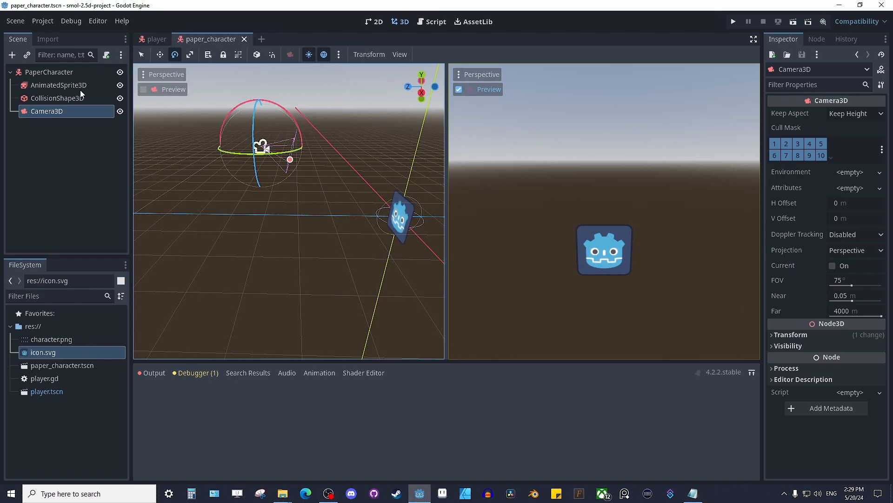
{"action": "mouse_move", "coordinate": [58, 85]}
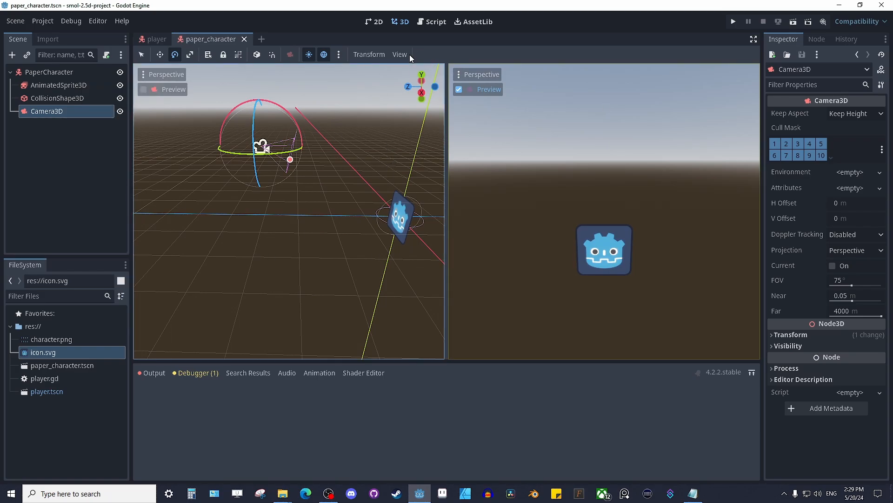
{"action": "mouse_move", "coordinate": [58, 85]}
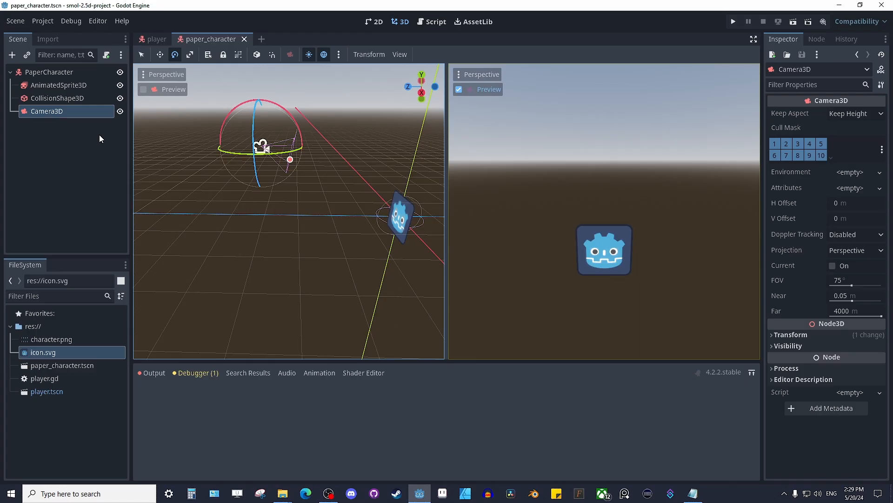
Step: Attach a new paper_character.gd script to PaperCharacter
{"action": "left_click", "coordinate": [50, 72]}
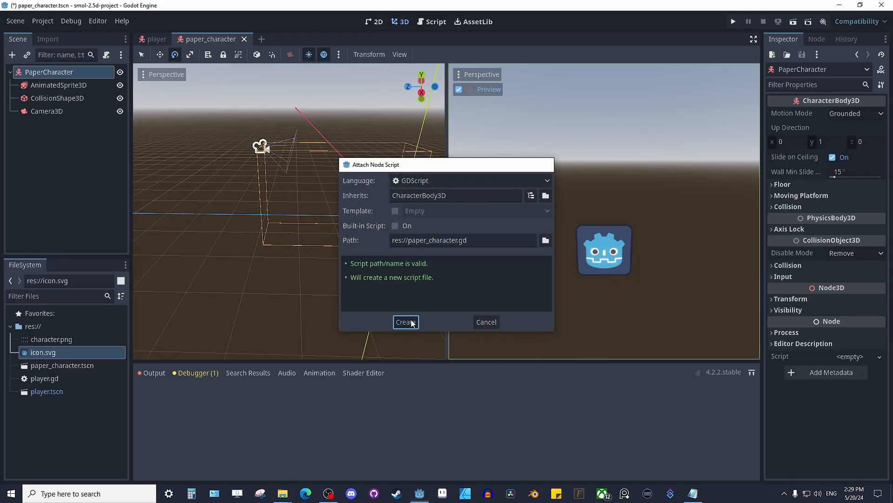
{"action": "left_click", "coordinate": [405, 322]}
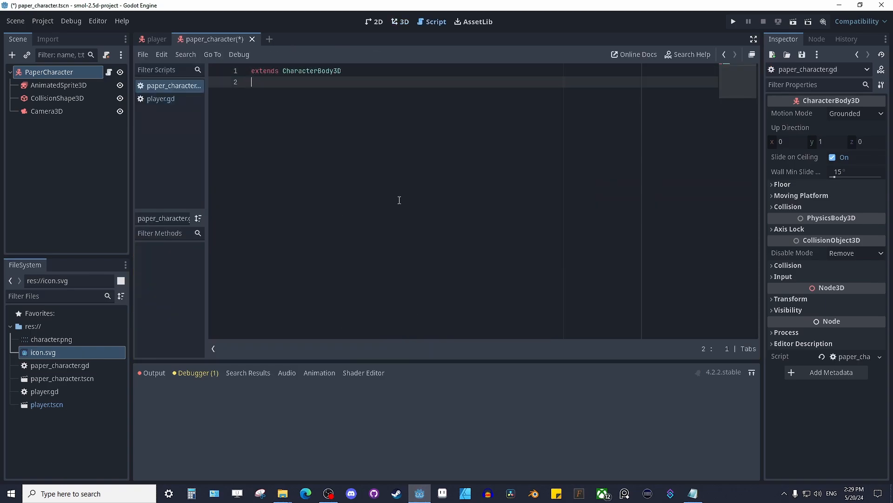
{"action": "key", "text": "Enter"}
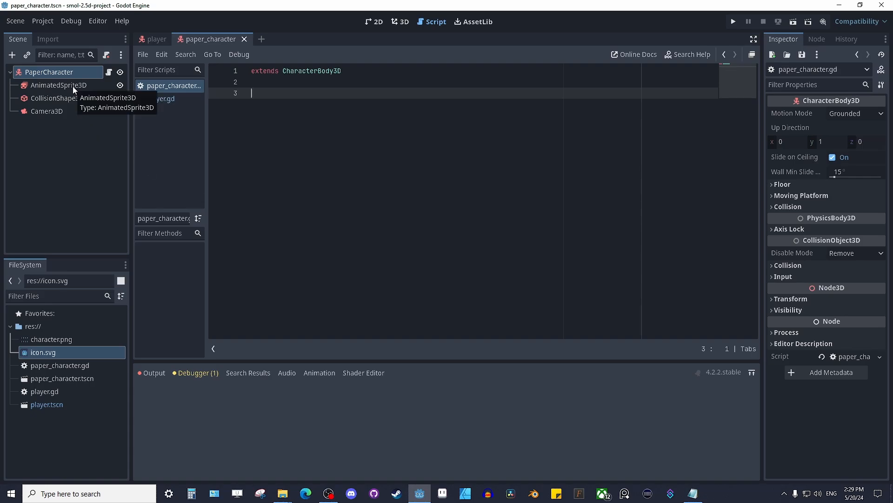
{"action": "left_click", "coordinate": [56, 85]}
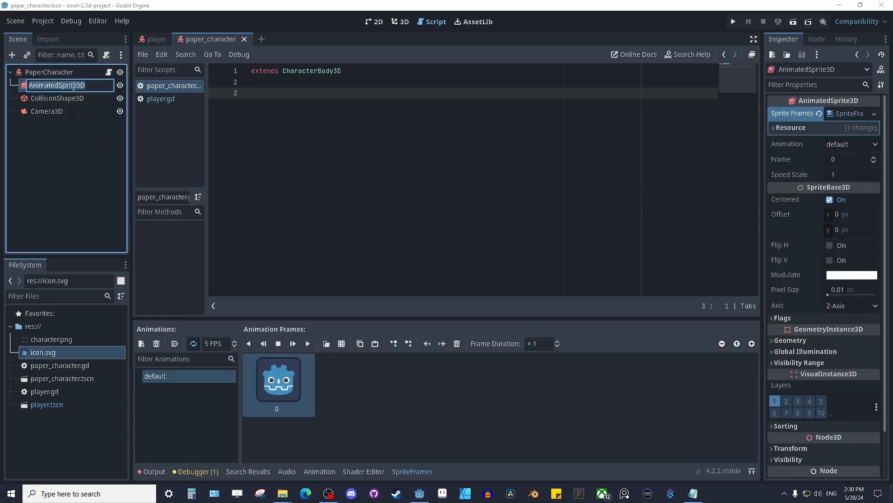
{"action": "type", "text": "Sprite"}
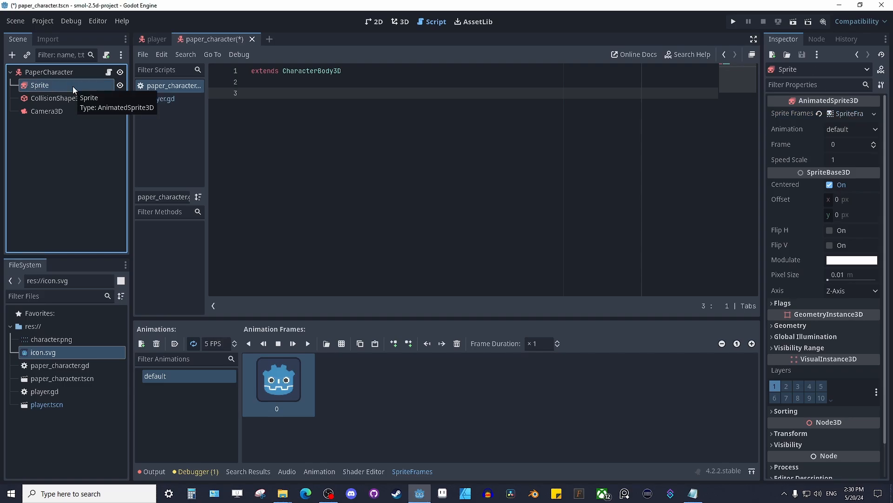
{"action": "key", "text": "ctrl+s"}
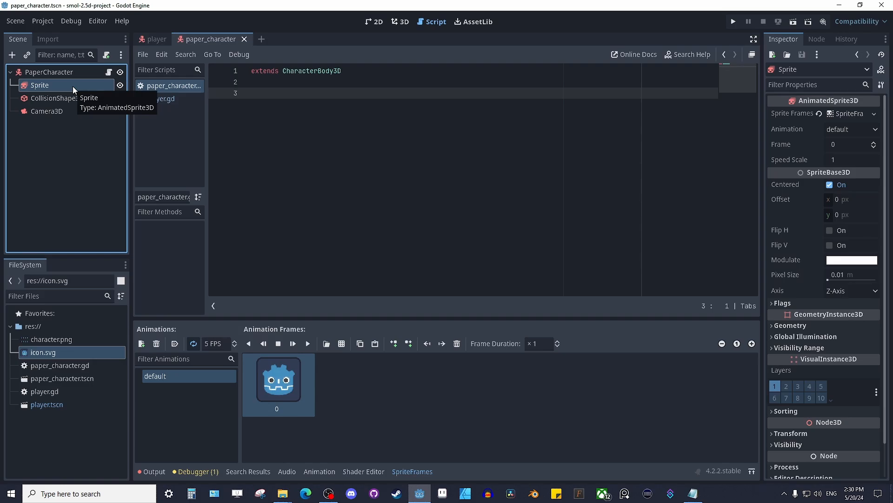
{"action": "left_click", "coordinate": [57, 98]}
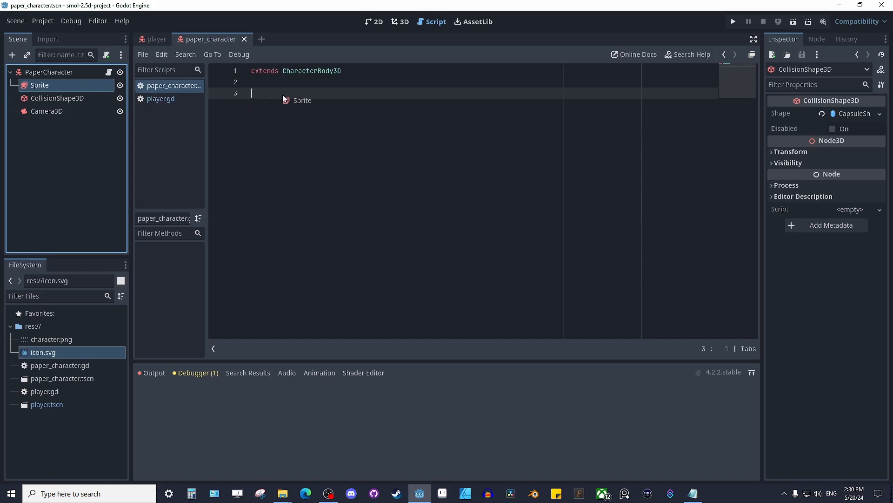
{"action": "type", "text": "@onready var sprite = $Sprite"}
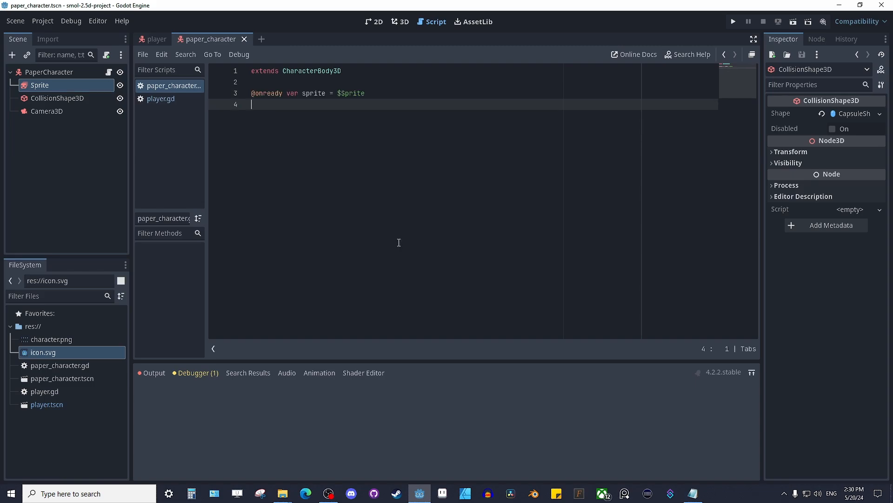
{"action": "mouse_move", "coordinate": [297, 149]}
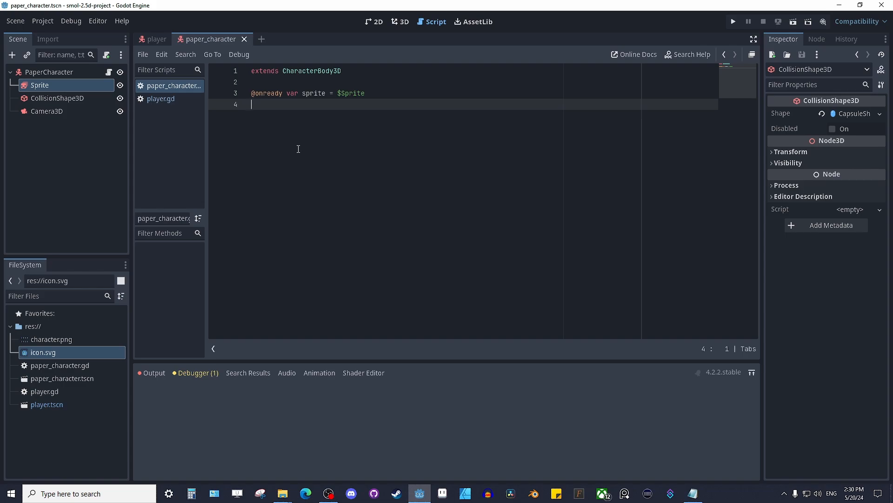
Step: Declare 'var flip_speed : float = 15.0' and 'var face_right : bool = true' in the script
{"action": "type", "text": "var"}
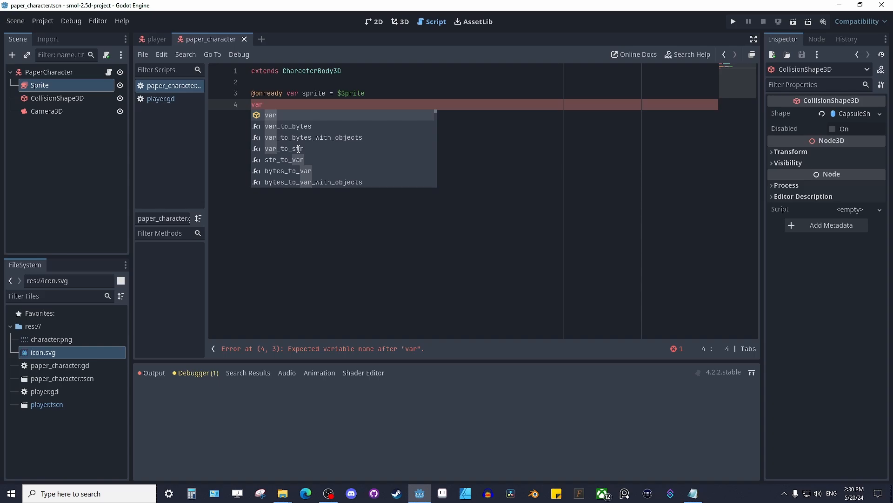
{"action": "type", "text": "flip_speed :"}
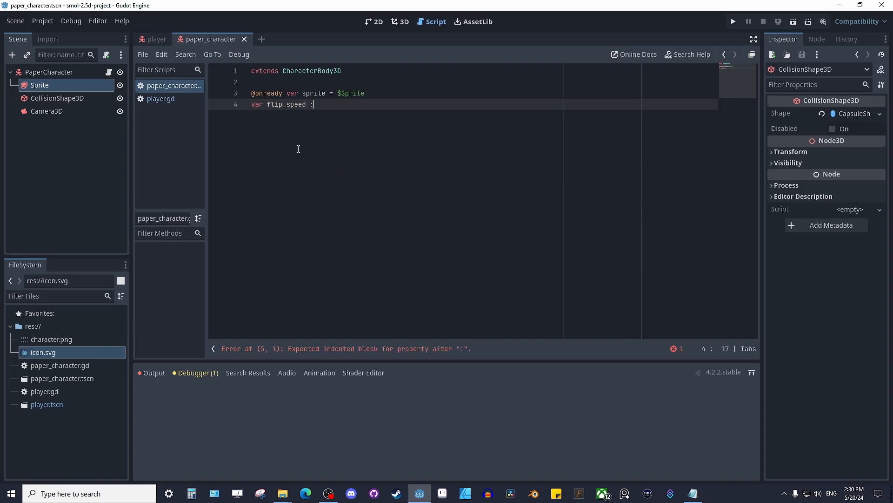
{"action": "type", "text": "float ="}
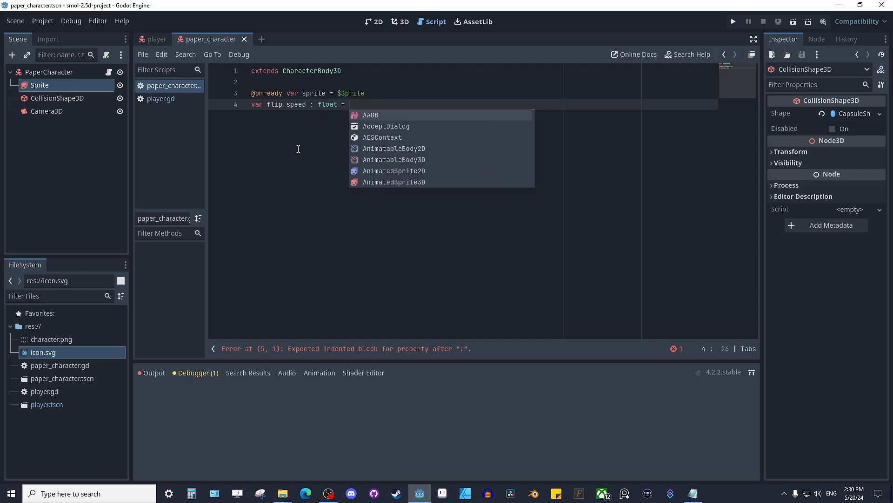
{"action": "type", "text": "15.0"}
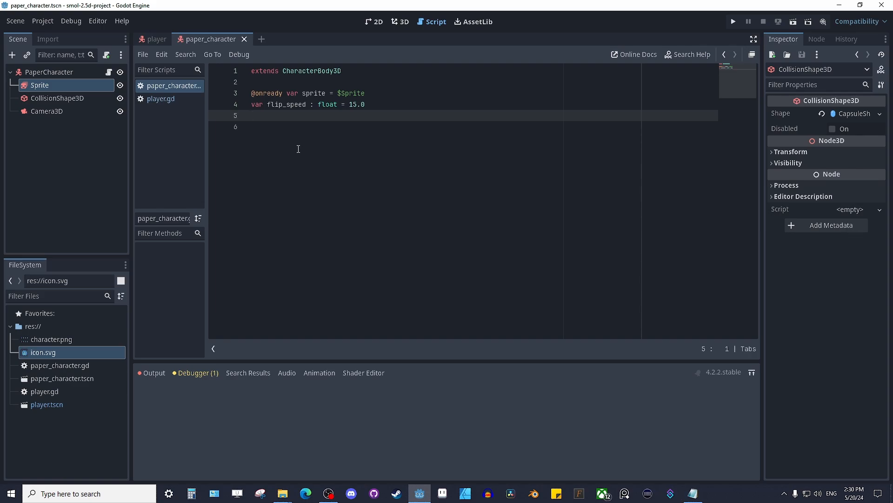
{"action": "type", "text": "var"}
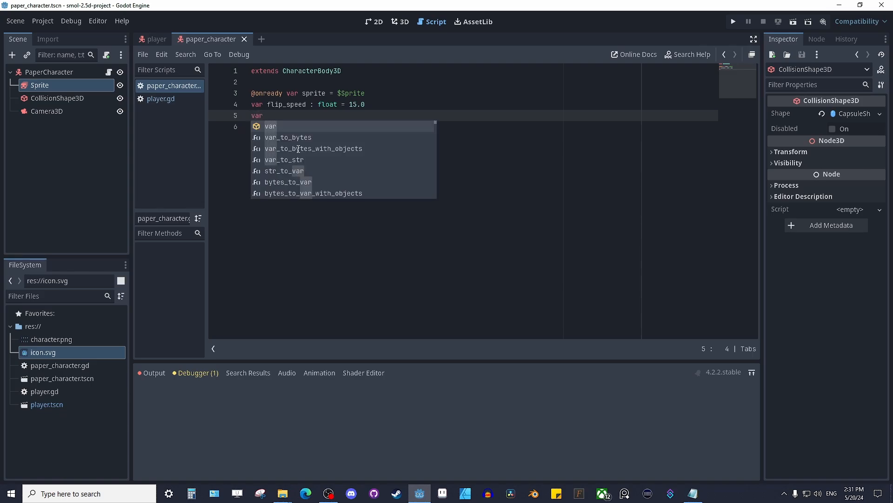
{"action": "type", "text": "face_right : b"}
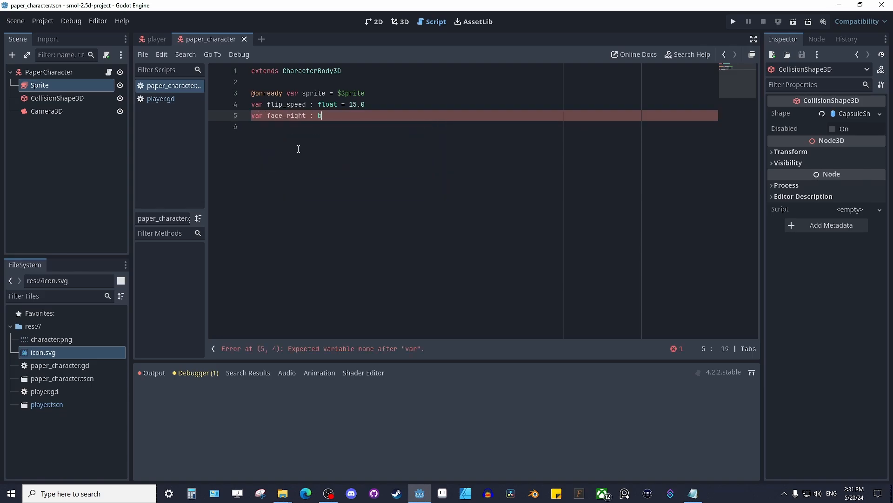
{"action": "type", "text": "ool = true"}
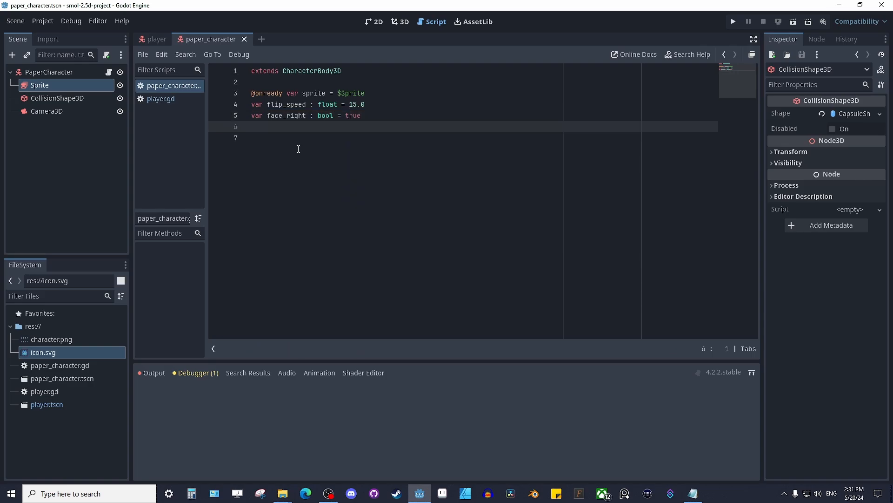
{"action": "key", "text": "enter"}
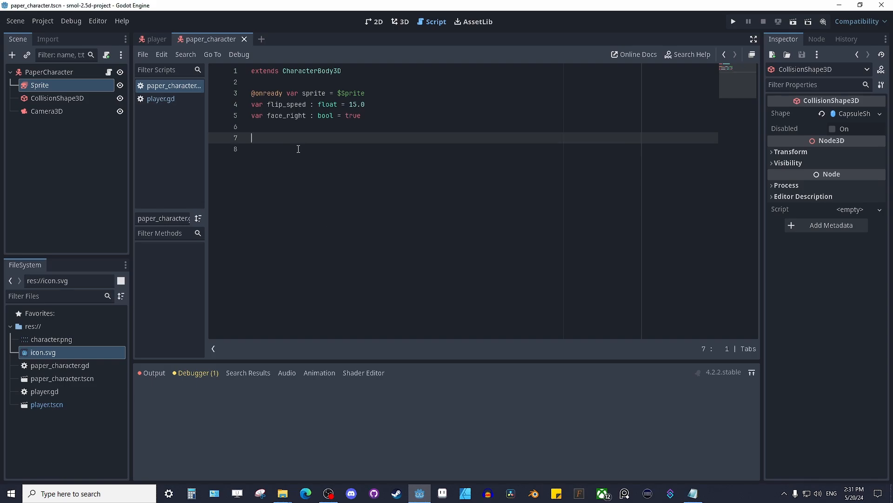
Step: Add func _physics_process(delta) containing an 'if face_right:' check
{"action": "type", "text": "f"}
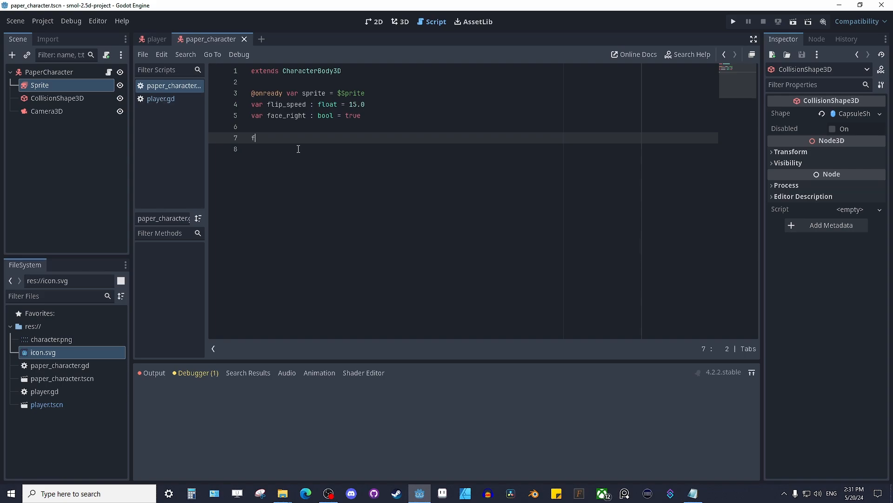
{"action": "type", "text": "unc _phy"}
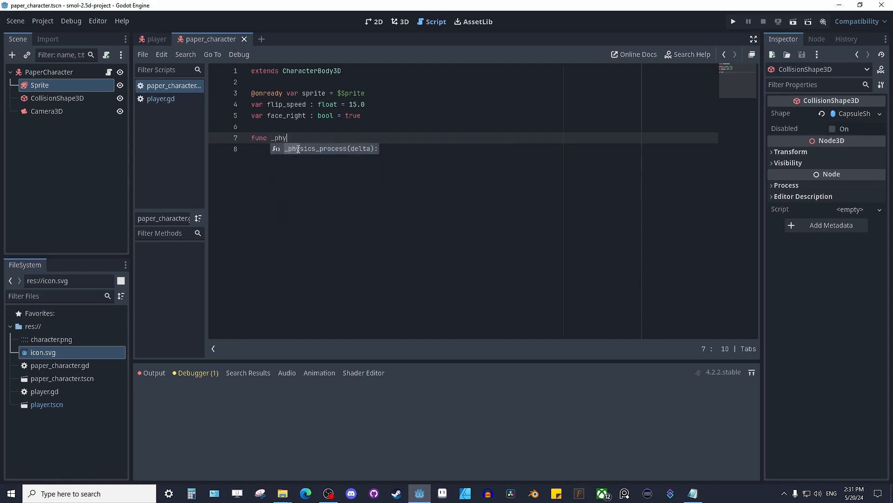
{"action": "key", "text": "Tab"}
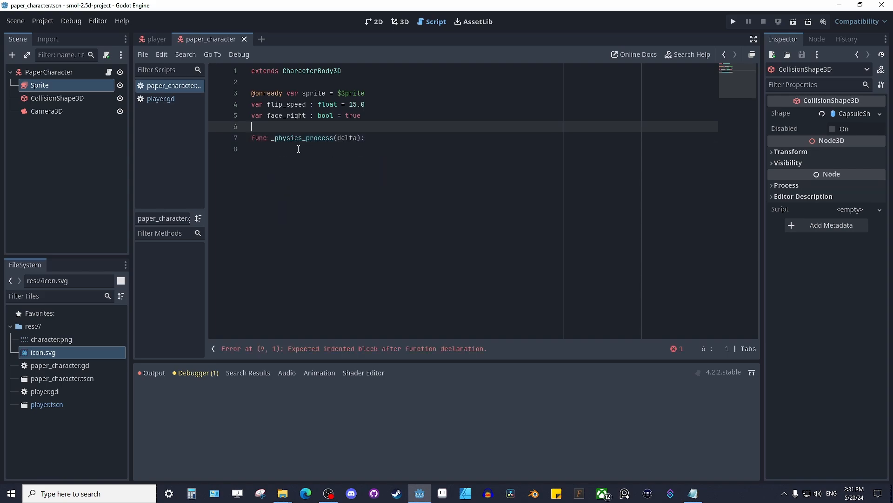
{"action": "key", "text": "enter"}
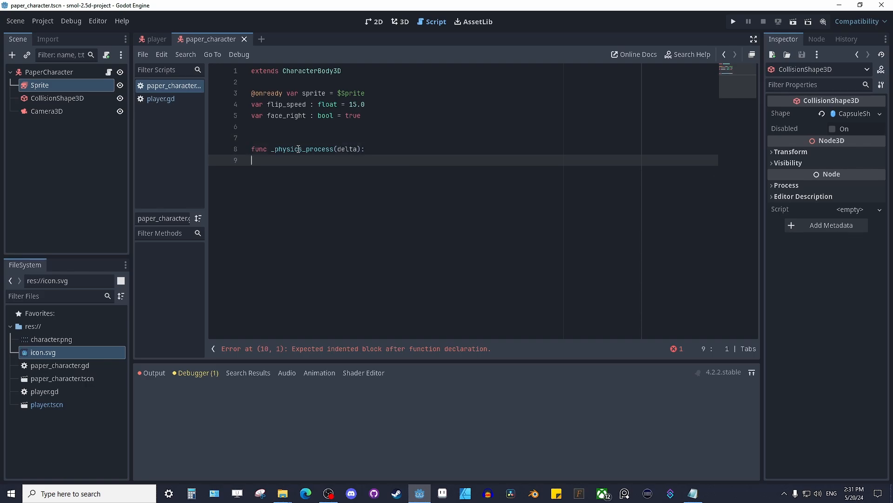
{"action": "key", "text": "Tab"}
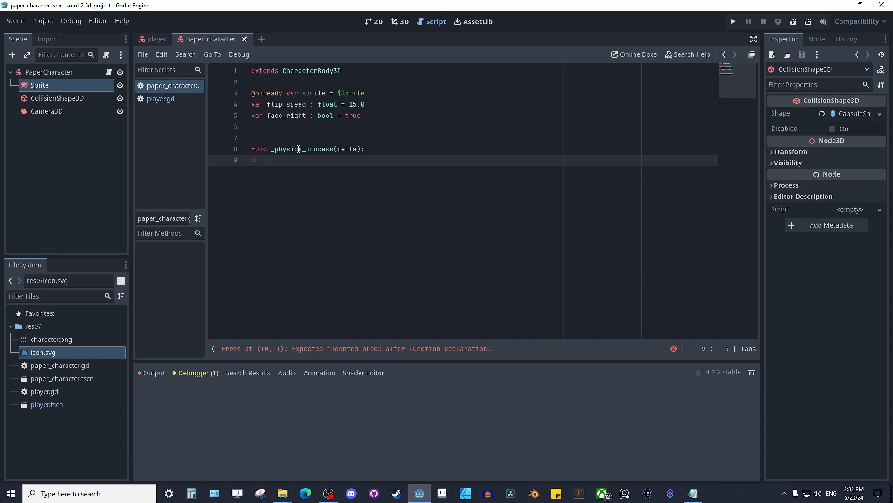
{"action": "type", "text": "if face_"}
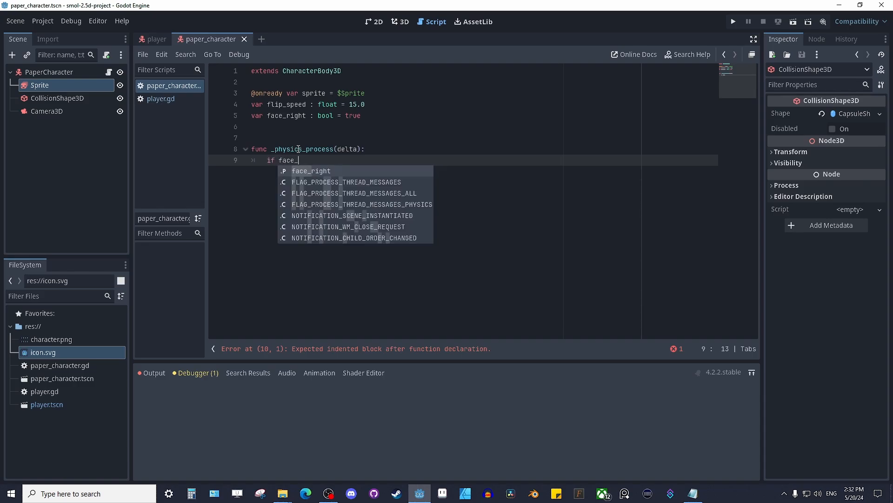
{"action": "type", "text": "right:"}
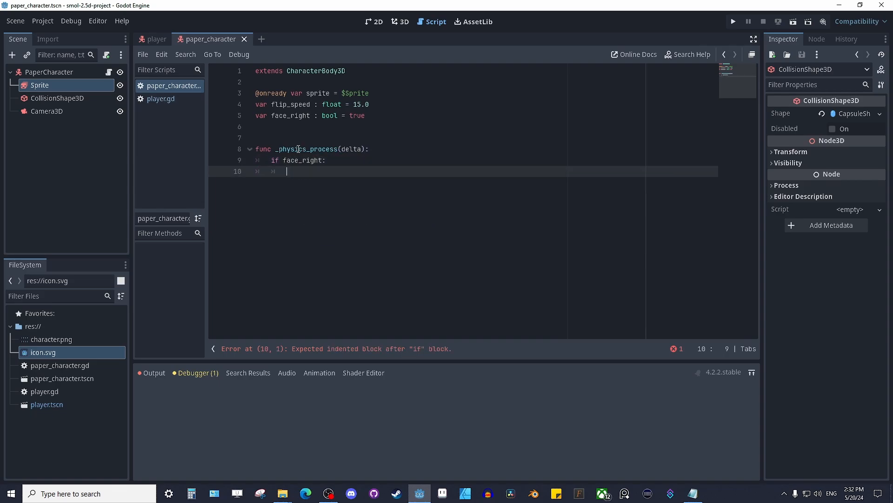
Step: Set sprite.rotation_degrees.y = move_toward(sprite.rotation_degrees.y, 0.0, flip_speed) under the if
{"action": "type", "text": "sprite"}
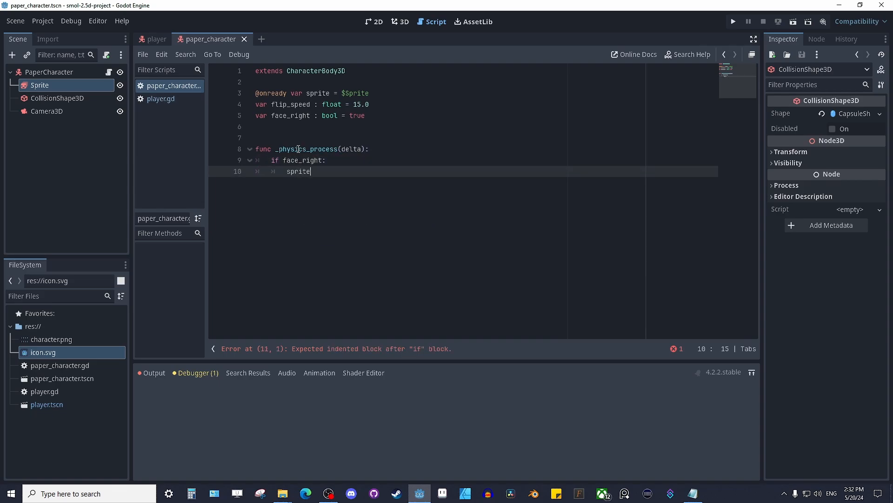
{"action": "type", "text": "."}
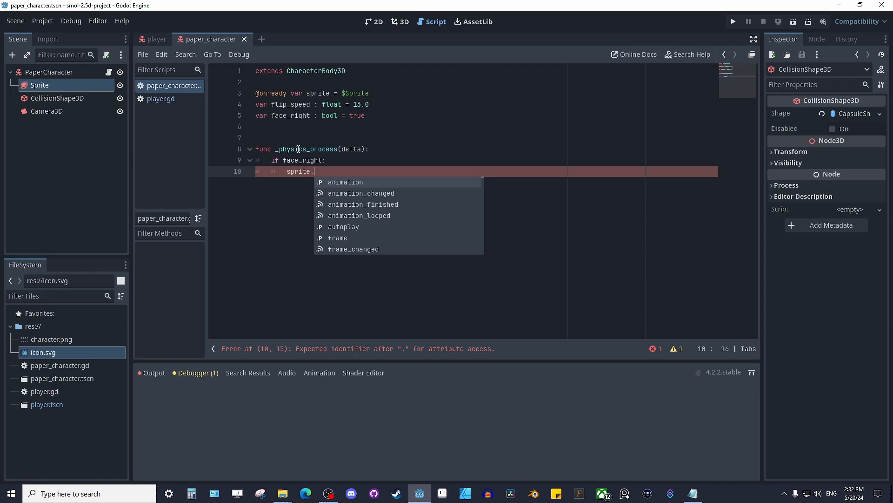
{"action": "type", "text": "rotation_degrees"}
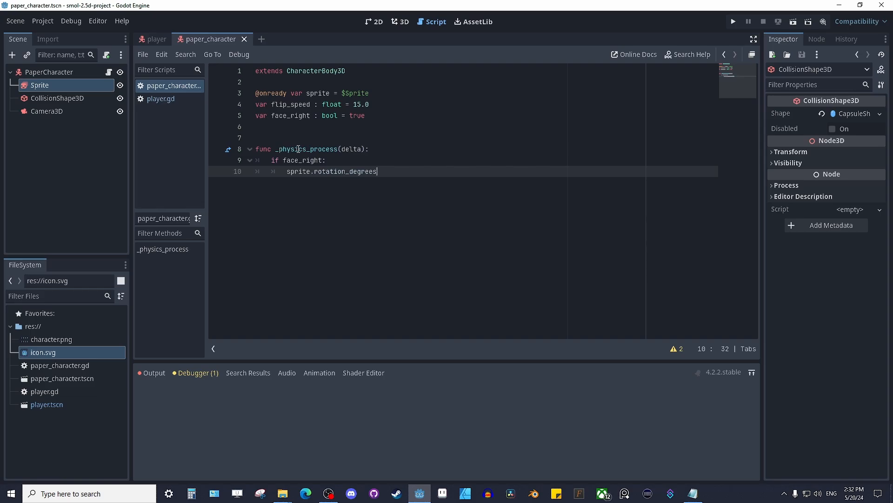
{"action": "type", "text": ".y"}
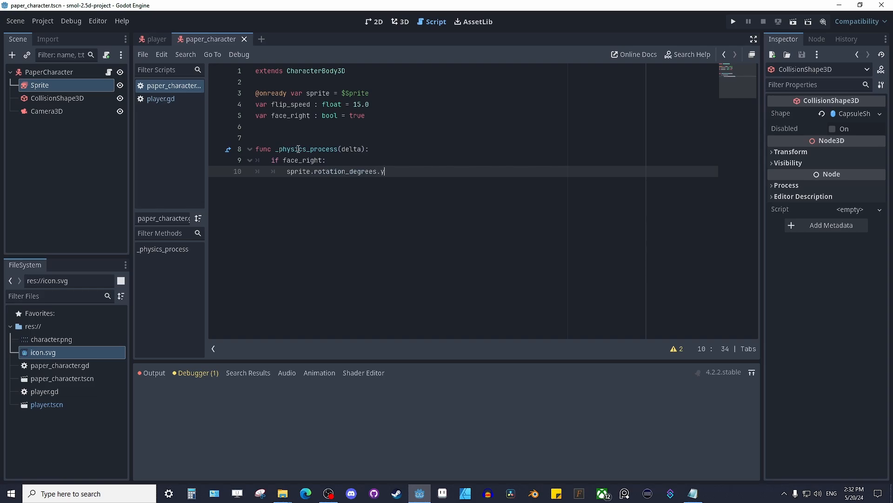
{"action": "type", "text": "="}
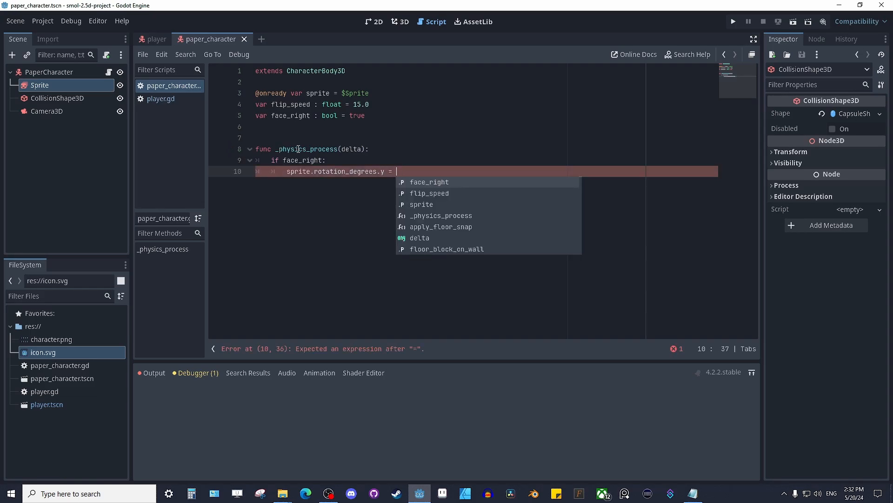
{"action": "type", "text": "move_toward("}
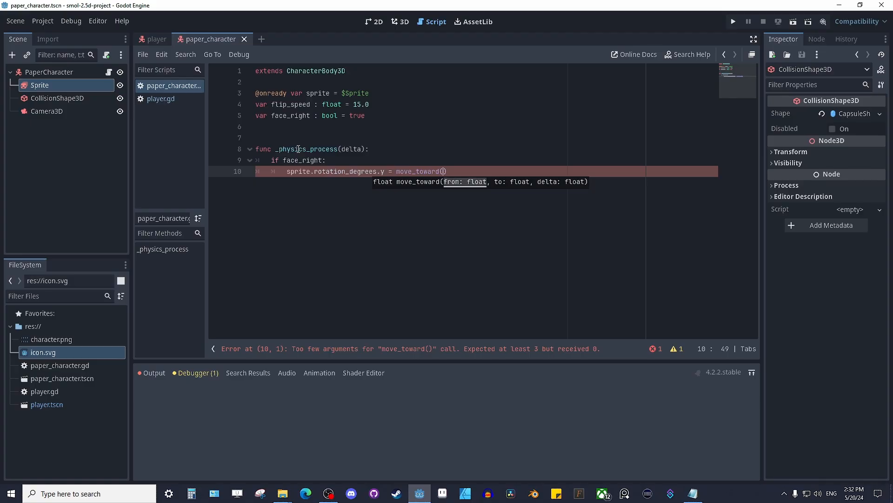
{"action": "type", "text": "sprite."}
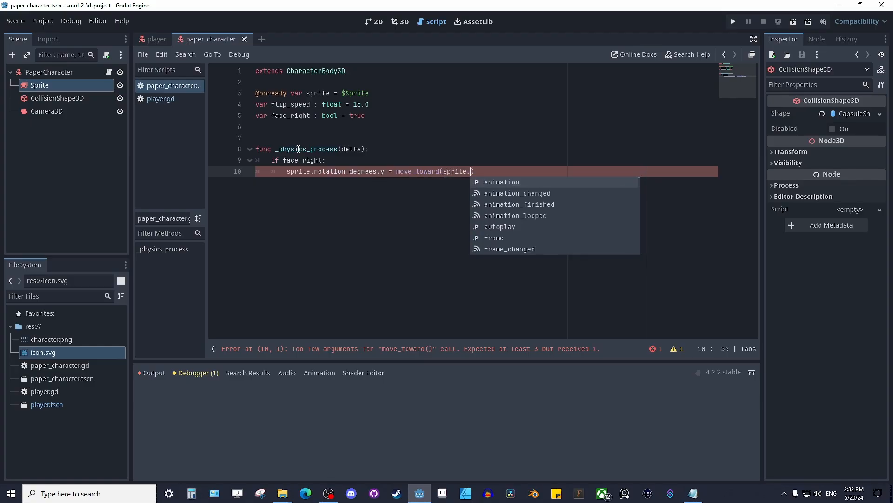
{"action": "type", "text": "rotation_degrees"}
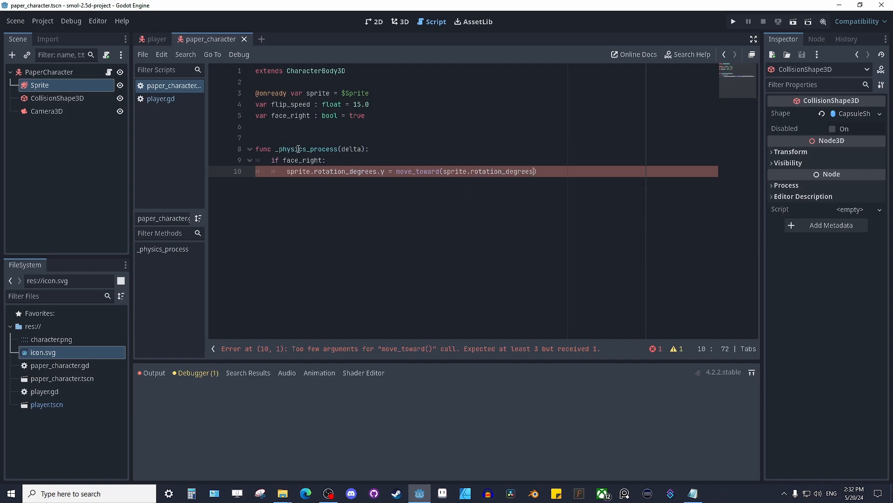
{"action": "type", "text": ".y"}
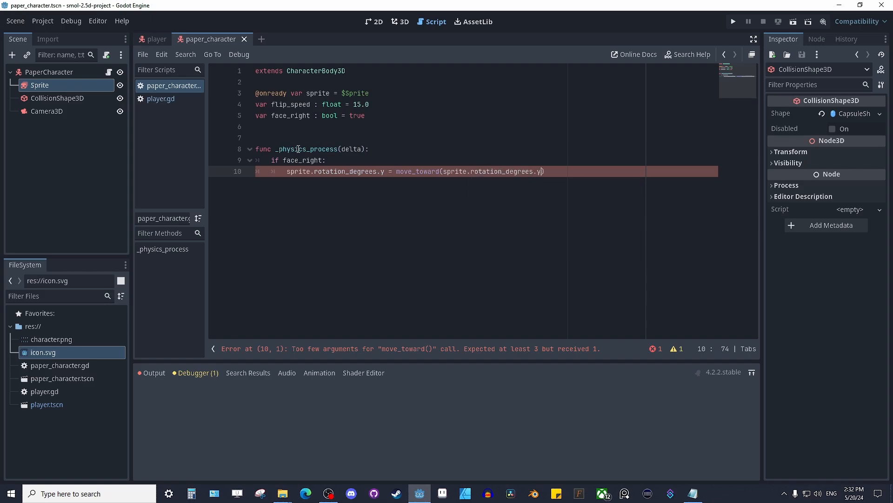
{"action": "type", "text": ","}
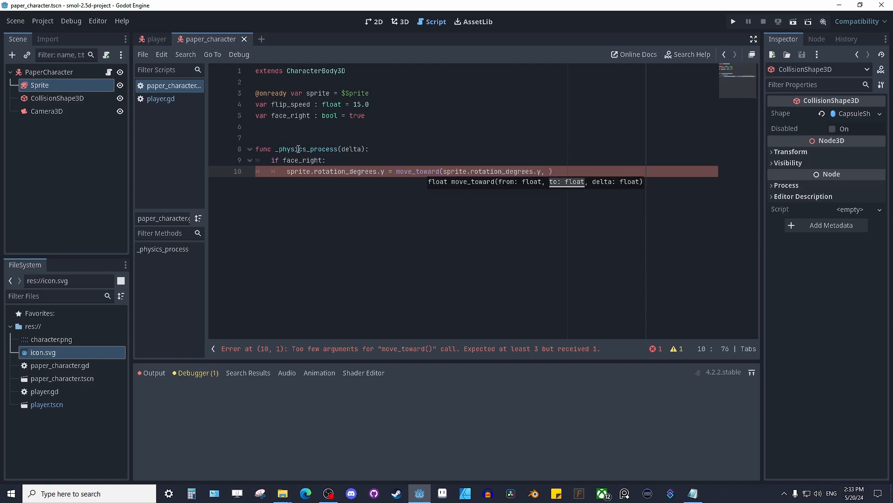
{"action": "type", "text": "0.0"}
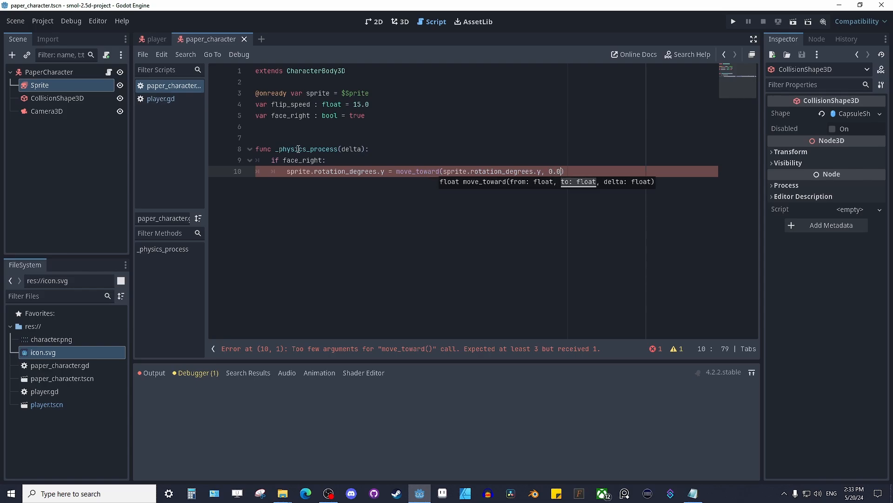
{"action": "type", "text": ","}
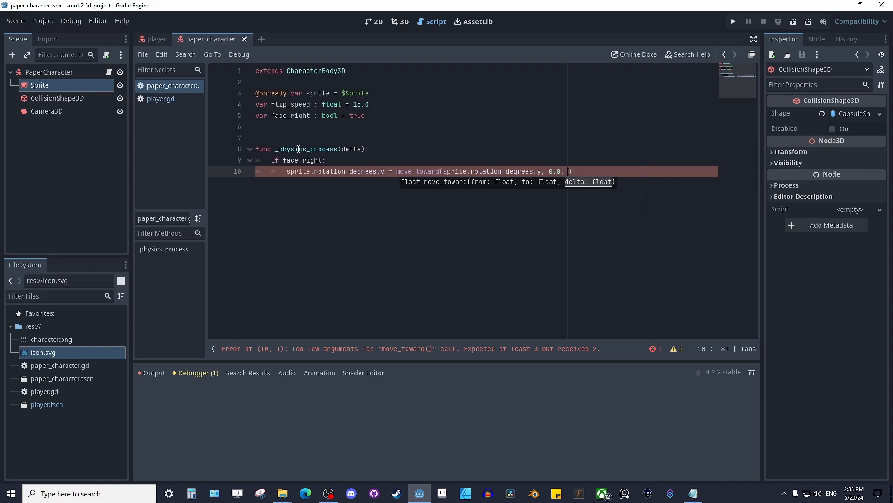
{"action": "type", "text": "flip_sp"}
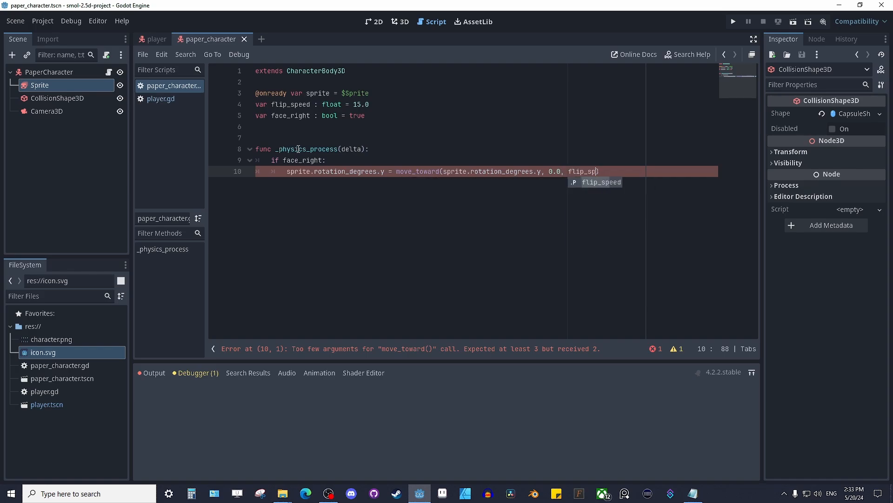
{"action": "type", "text": "flip_speed)"}
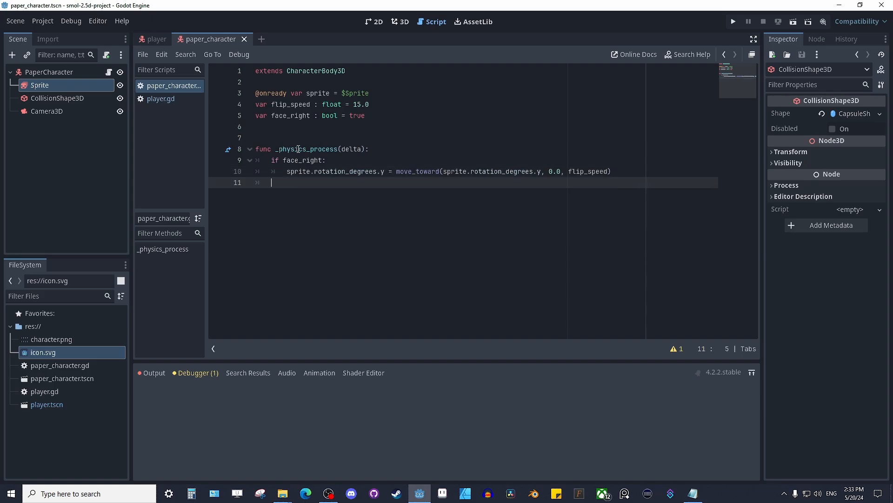
Step: Add an else branch moving sprite.rotation_degrees.y toward 180.0 at flip_speed
{"action": "type", "text": "else:"}
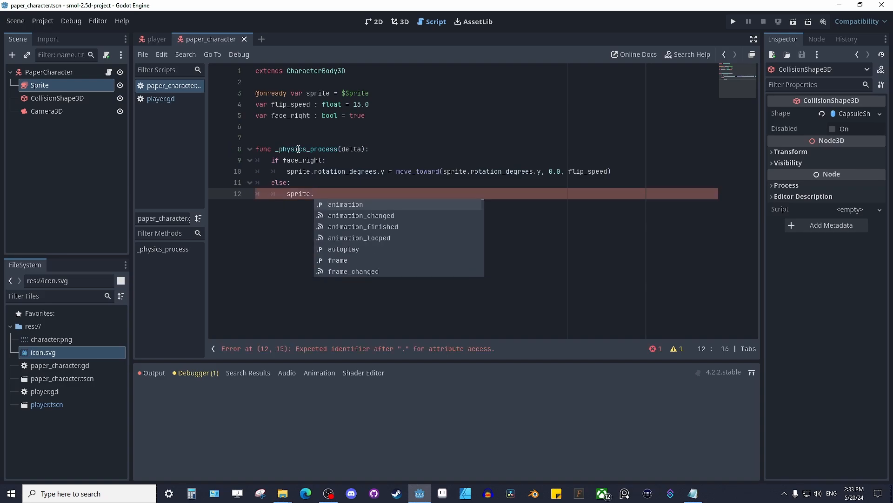
{"action": "type", "text": "rotation_degrees"}
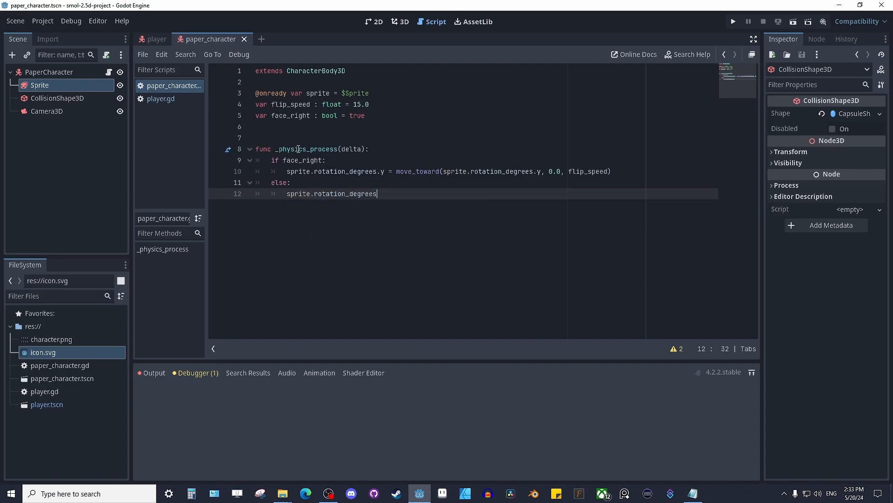
{"action": "type", "text": ".y"}
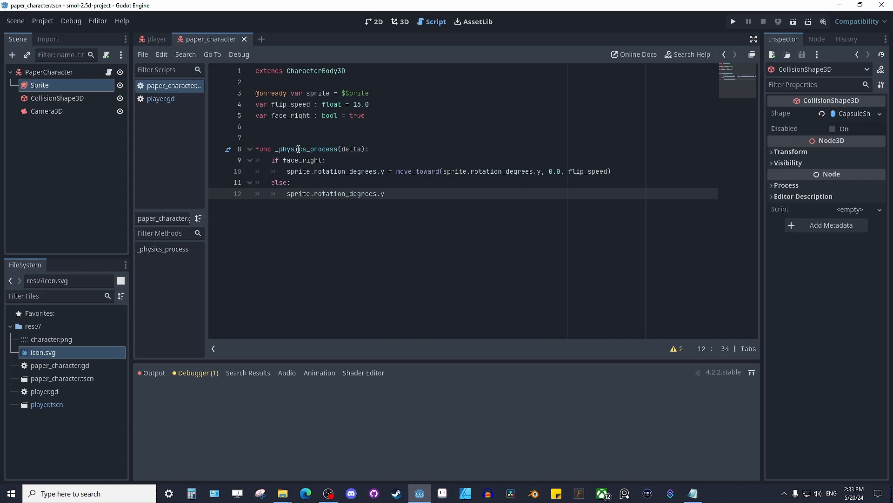
{"action": "type", "text": "move_t"}
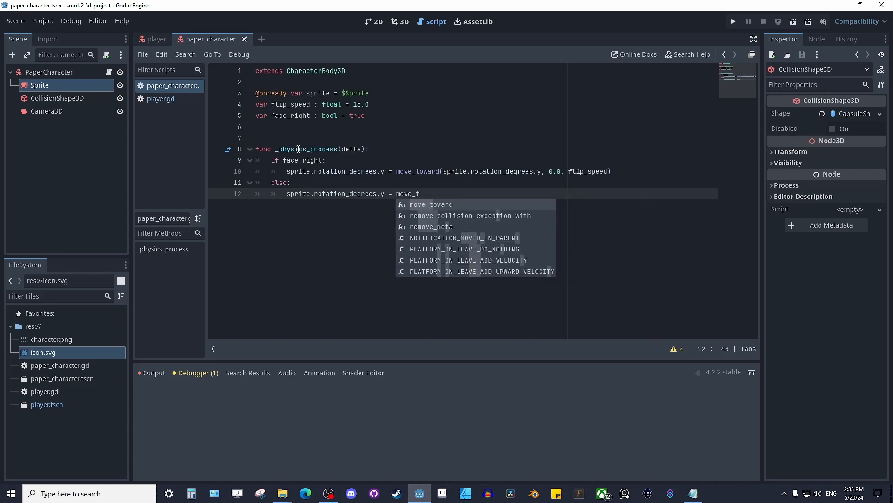
{"action": "type", "text": "oward(sprite.)"}
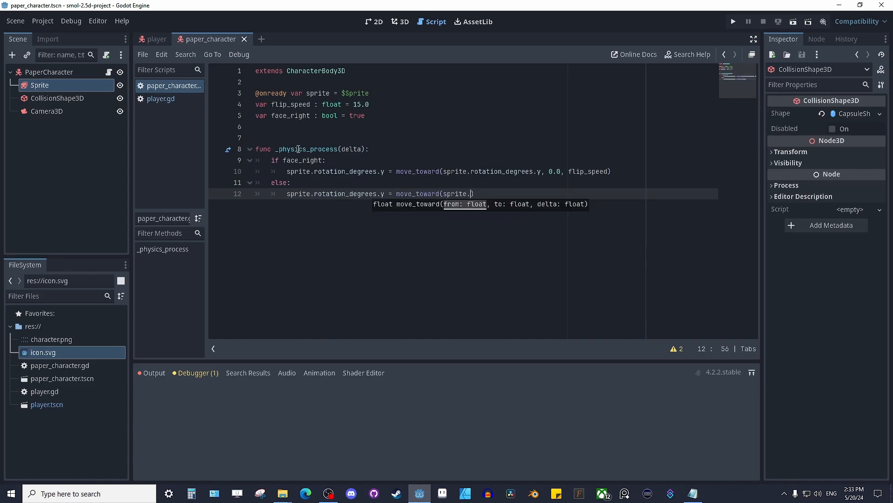
{"action": "type", "text": "rotation_degrees.y"}
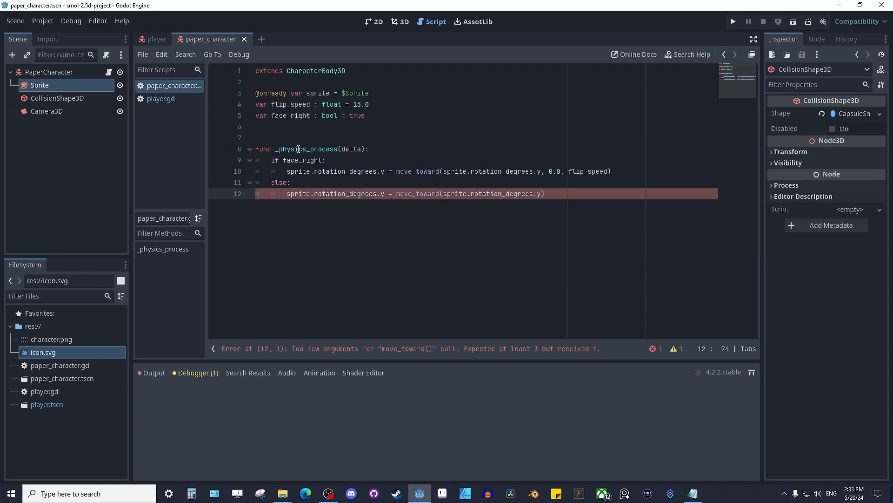
{"action": "type", "text": ", 180"}
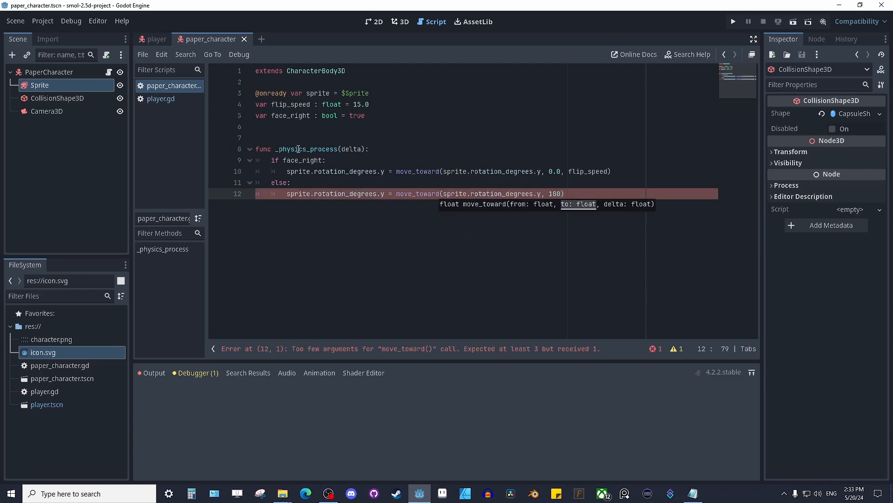
{"action": "type", "text": ".0,"}
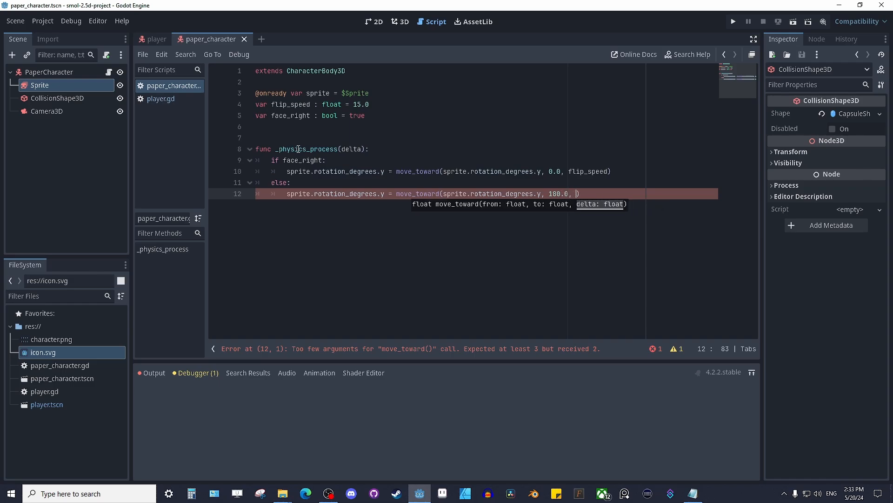
{"action": "type", "text": "flip_speed"}
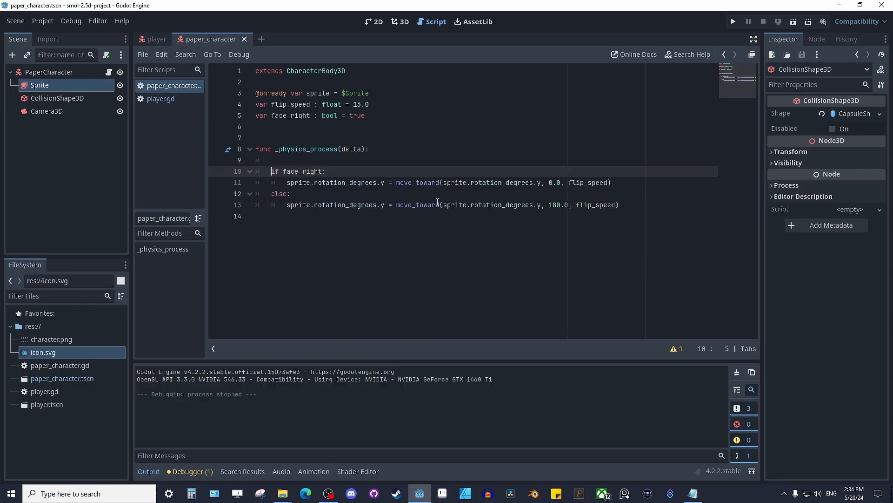
Step: Write var input_dir = Input.get_vector("ui_left", "ui_right", "ui_up", "ui_down") at the function's top
{"action": "key", "text": "Enter"}
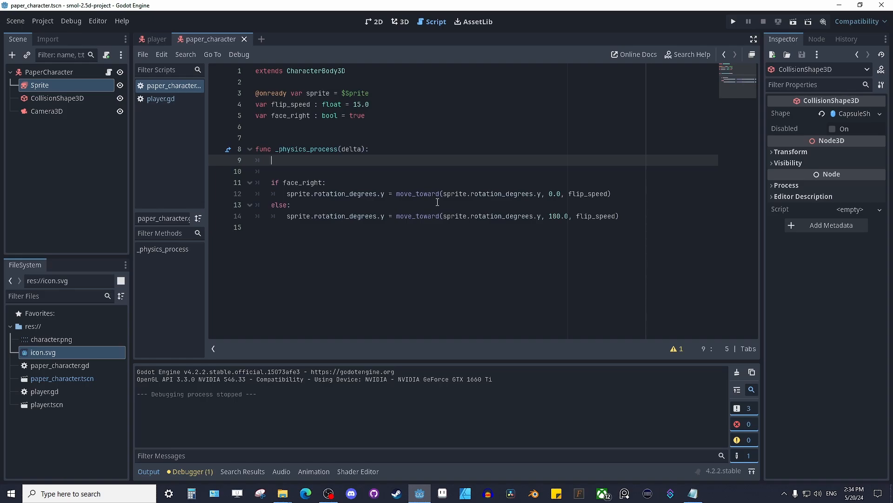
{"action": "type", "text": "var input"}
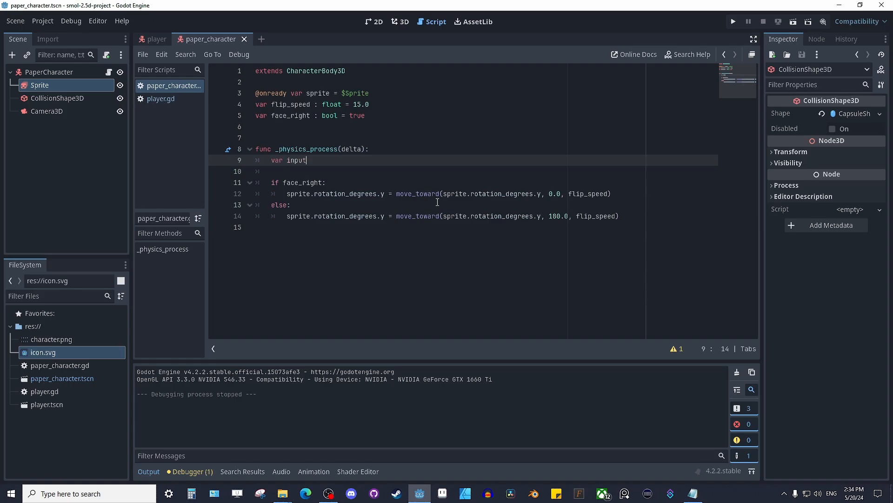
{"action": "type", "text": "_dir"}
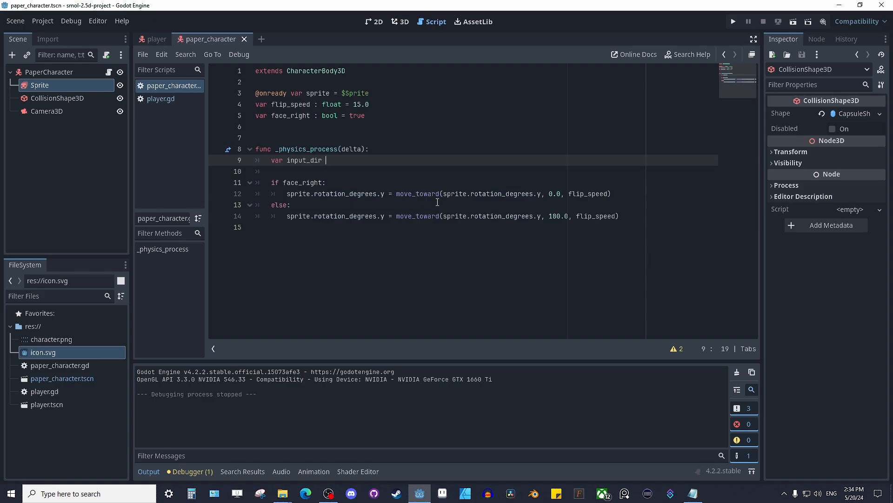
{"action": "type", "text": "="}
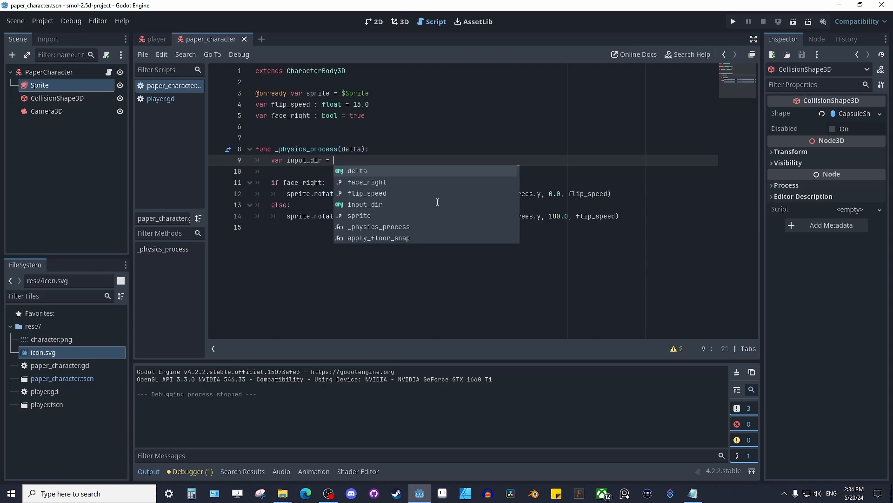
{"action": "type", "text": "Input.get_vector("}
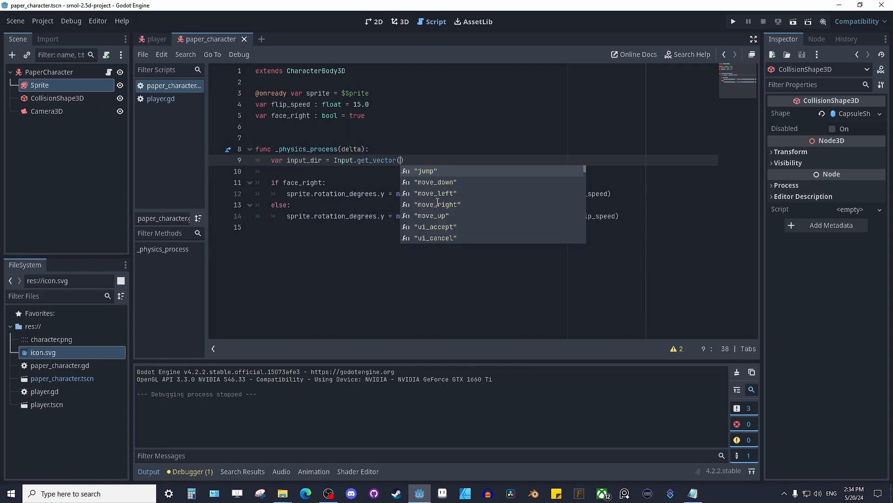
{"action": "type", "text": "\""}
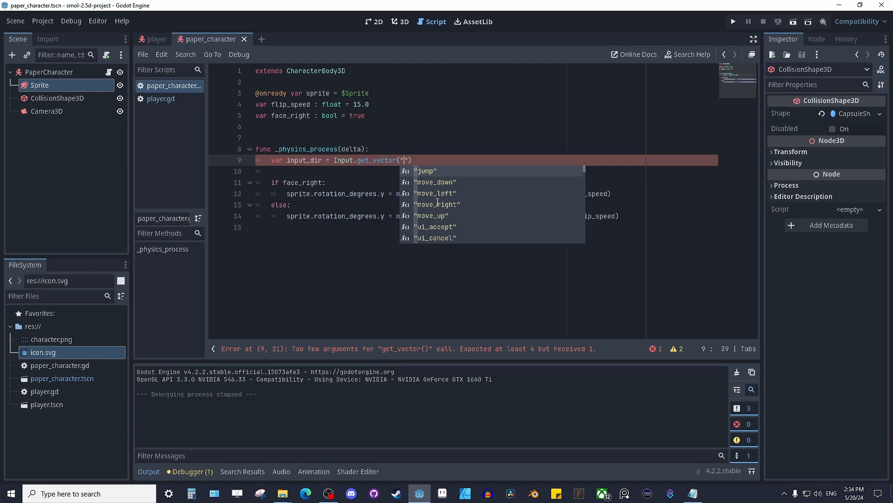
{"action": "type", "text": "ui"}
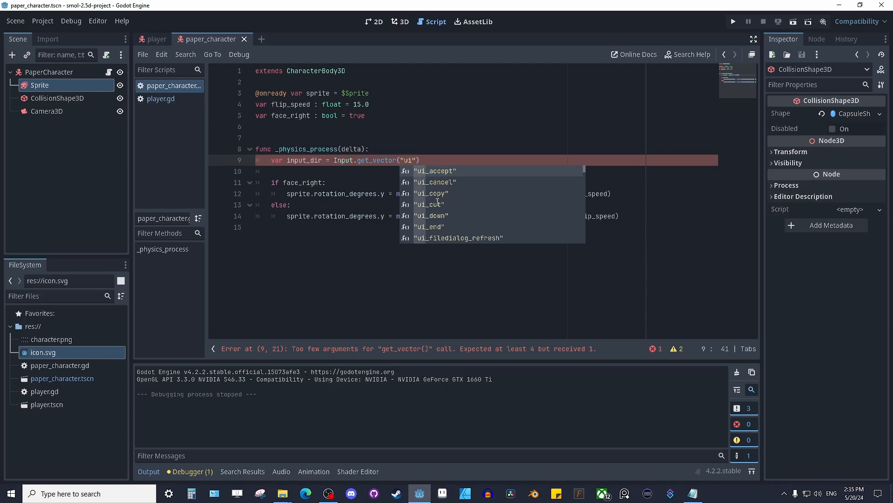
{"action": "type", "text": "_left"}
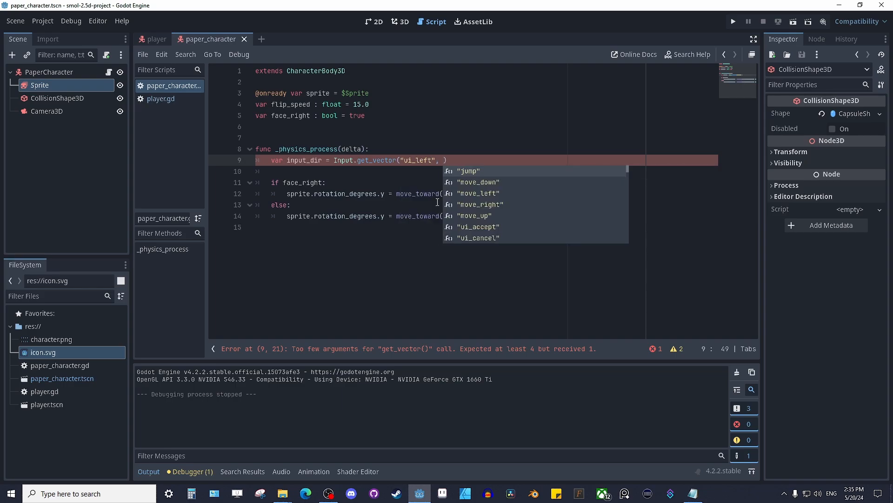
{"action": "type", "text": "\"ui_right\", \"\""}
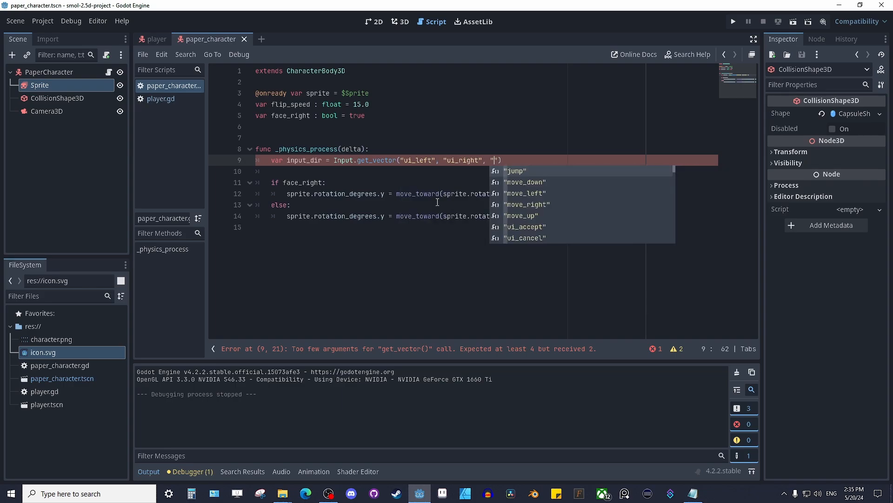
{"action": "type", "text": "ui_"}
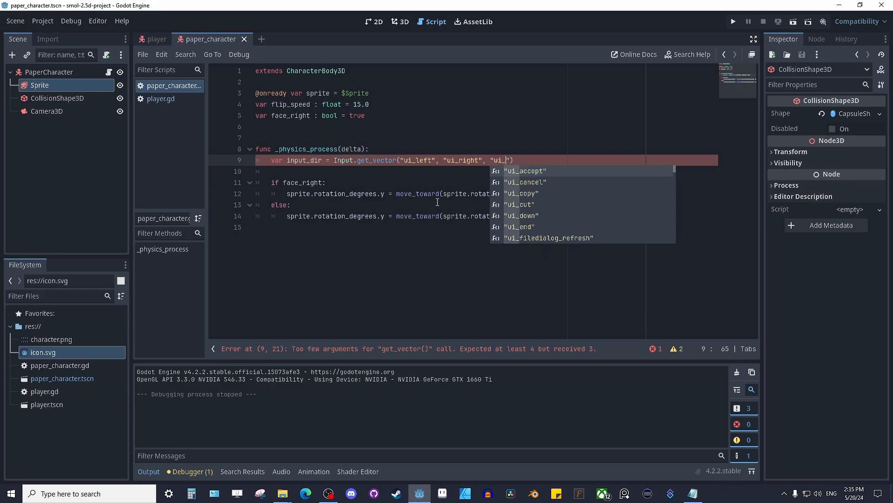
{"action": "type", "text": "p"}
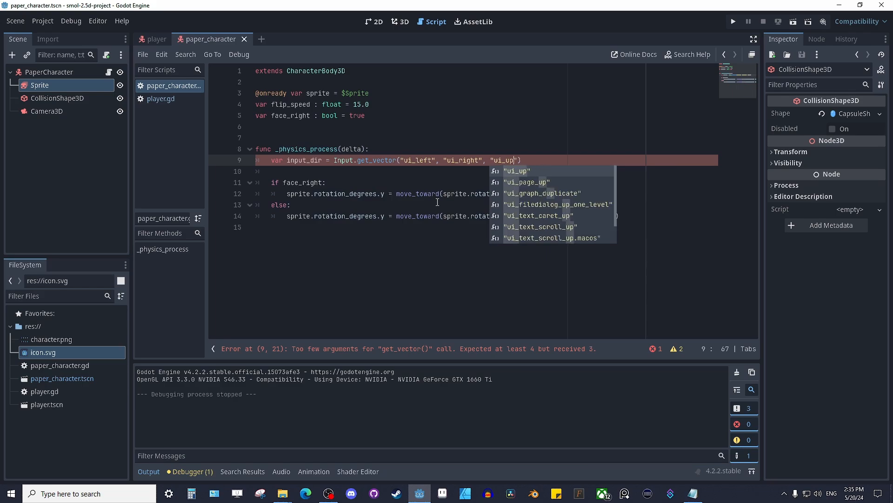
{"action": "type", "text": ","}
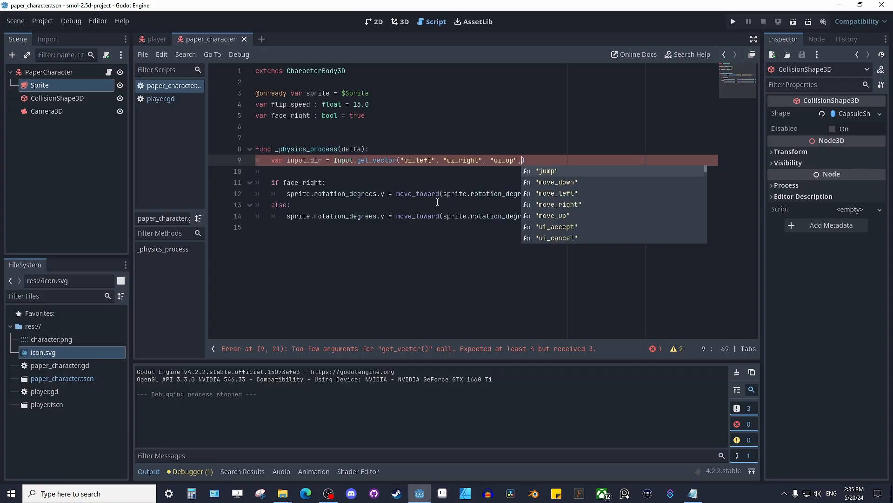
{"action": "type", "text": "\"\""}
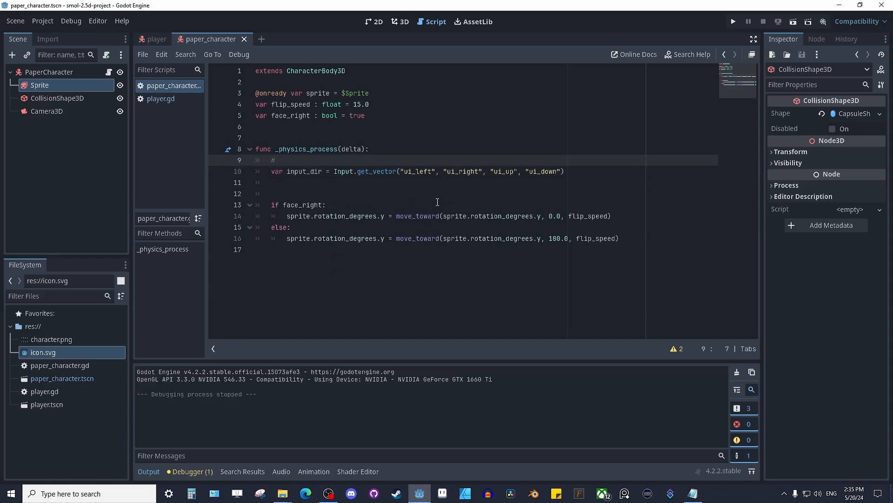
Step: Add comments '# more than 2 directions' and '# 2 directions left/right'
{"action": "type", "text": "more than 2 directions"}
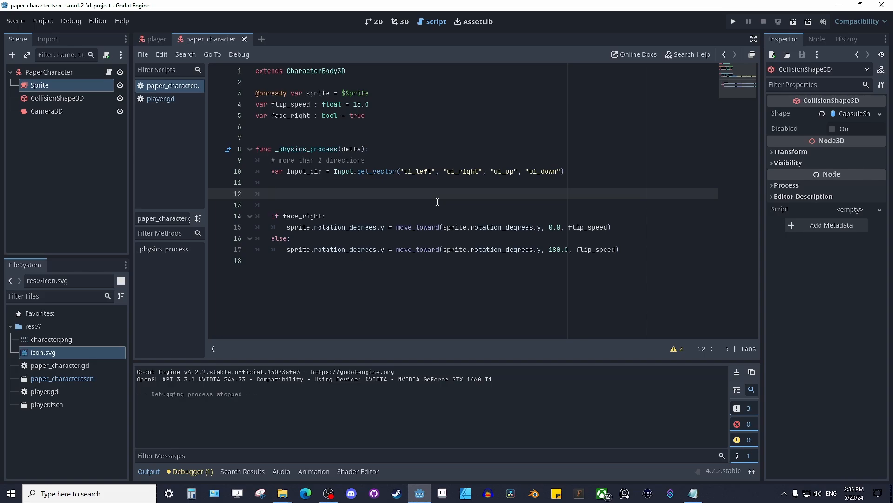
{"action": "type", "text": "# 2"}
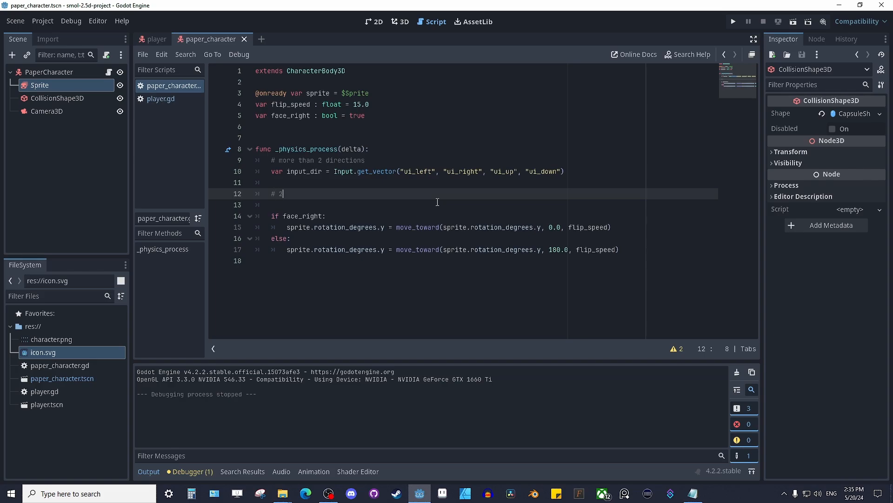
{"action": "type", "text": "directions"}
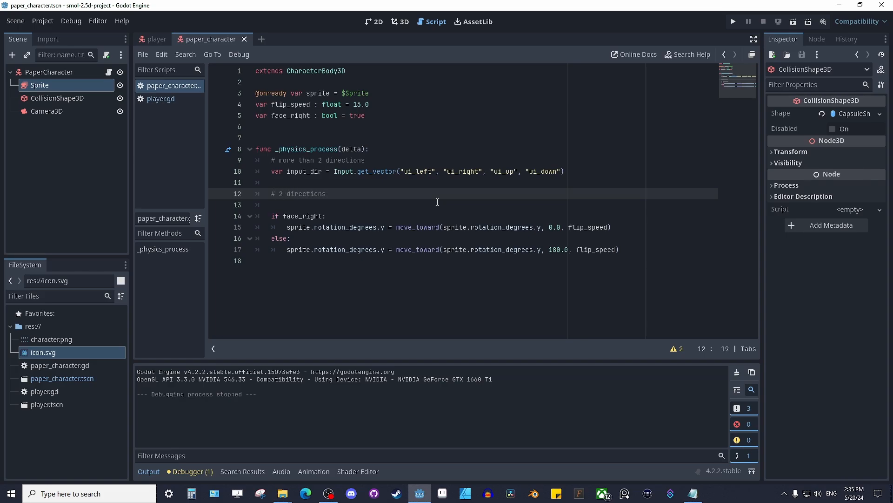
{"action": "type", "text": "left/right"}
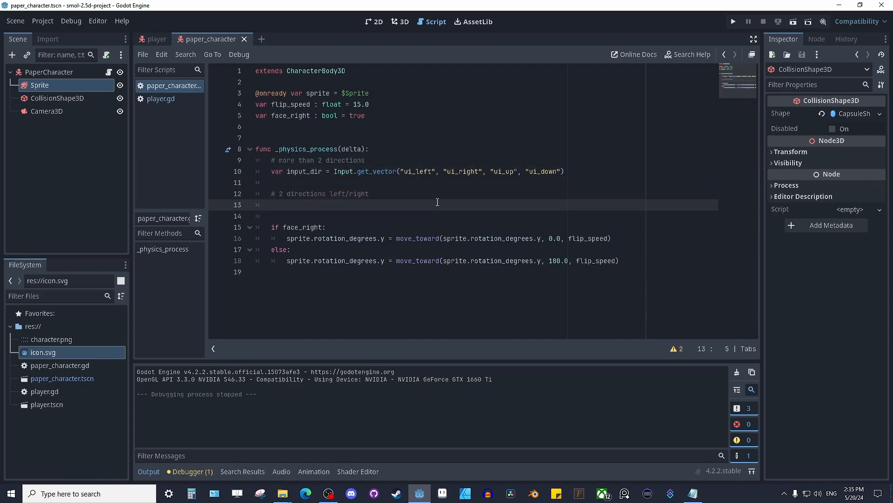
Step: Write a commented-out var input_dir = Input.get_axis("ui_left", "ui_right") alternative
{"action": "type", "text": "var input"}
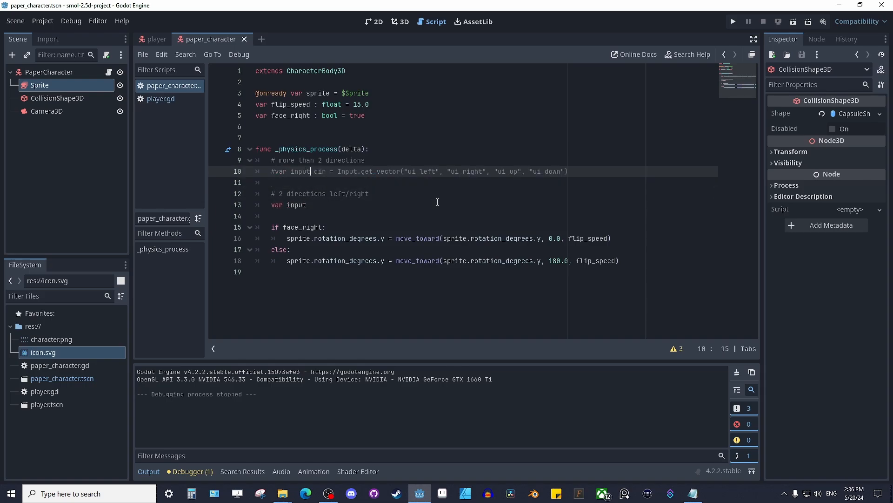
{"action": "type", "text": "_dir = U"}
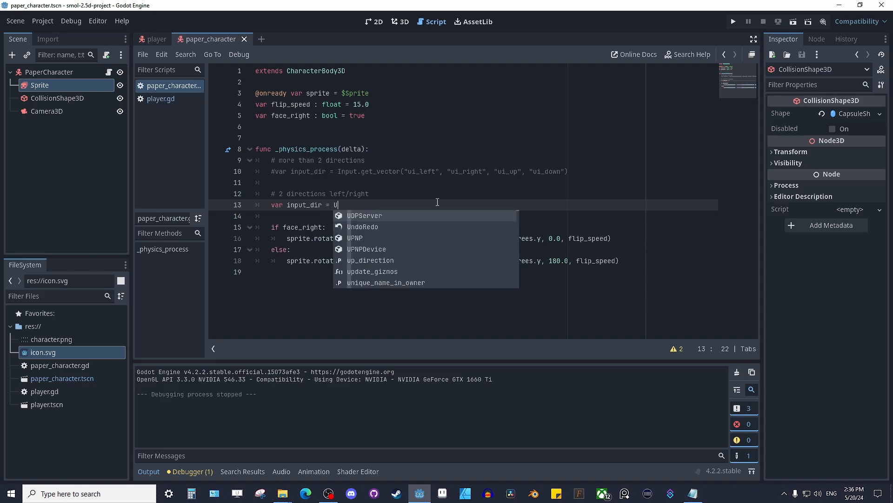
{"action": "type", "text": "Input."}
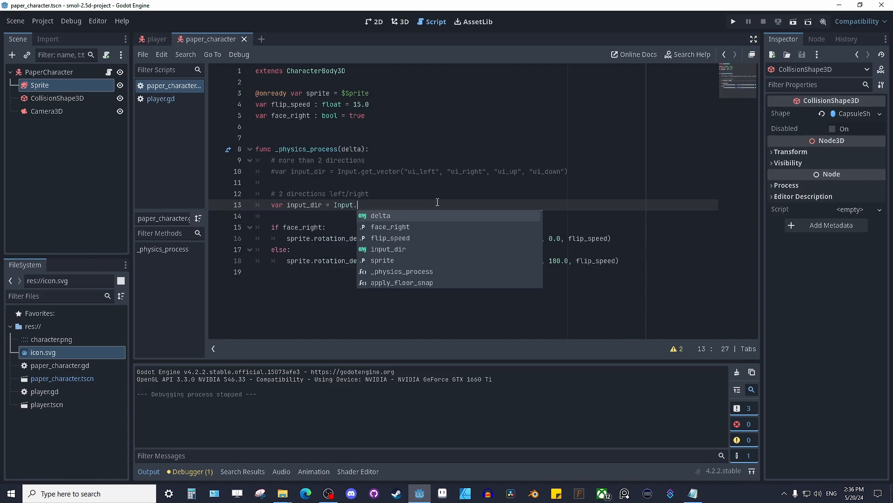
{"action": "type", "text": "get_ax"}
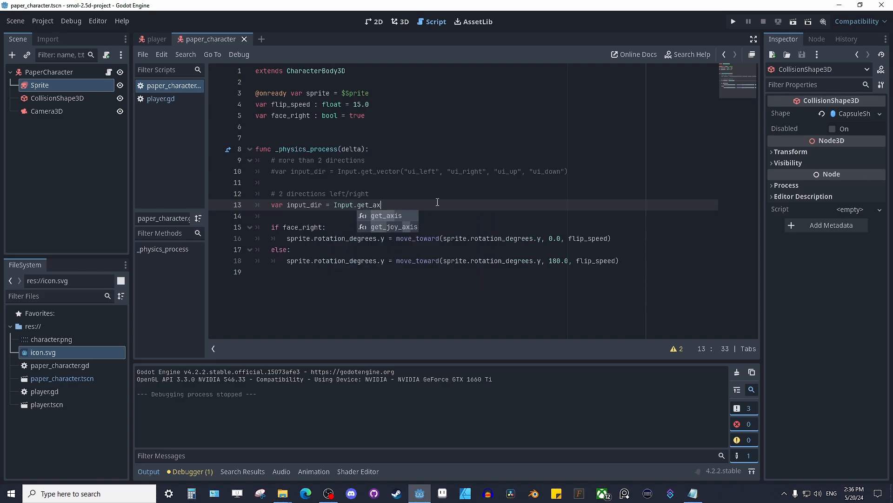
{"action": "type", "text": "is()"}
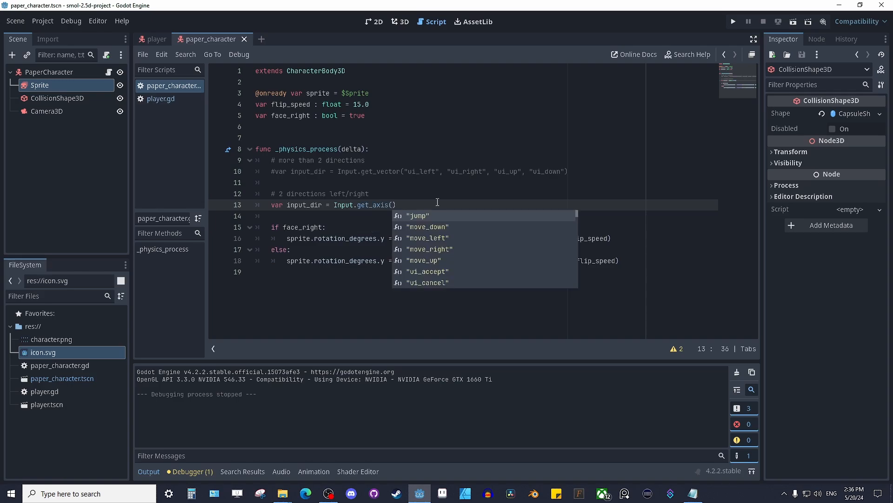
{"action": "type", "text": ":ui_left\", \"ui_right"}
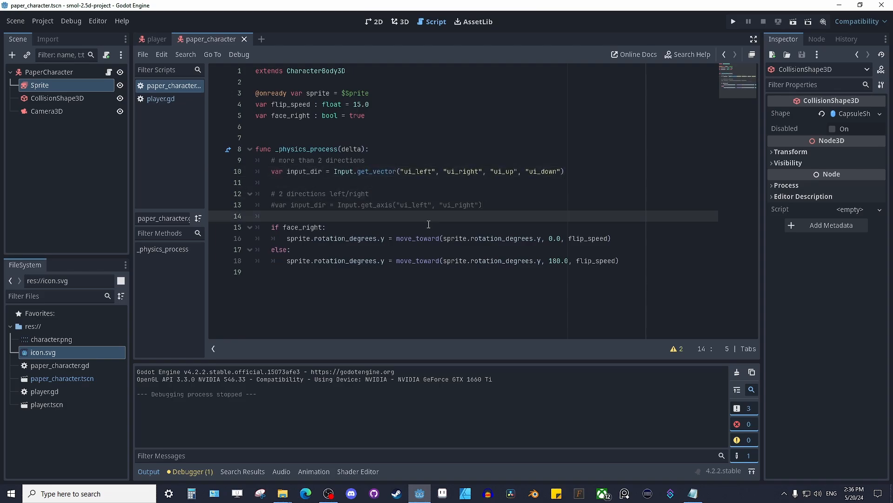
Step: Add 'if input_dir.x > 0.0:' setting face_right to true on a new line
{"action": "key", "text": "enter"}
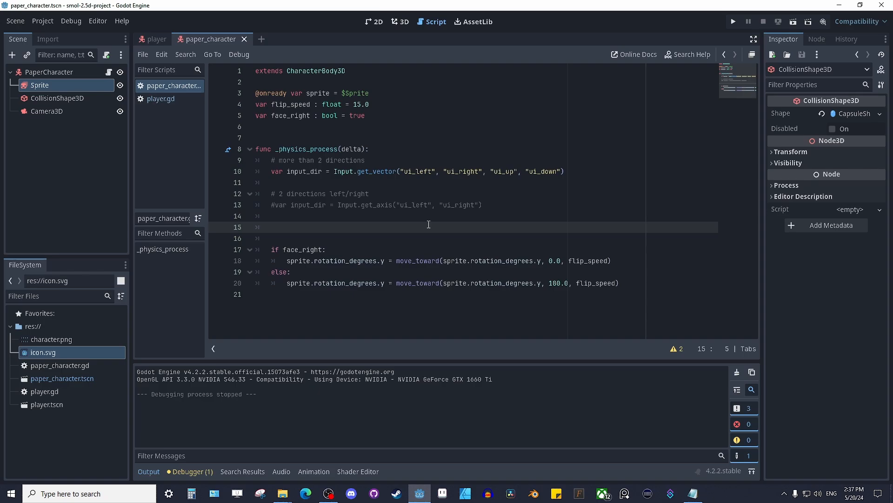
{"action": "type", "text": "if input_dir"}
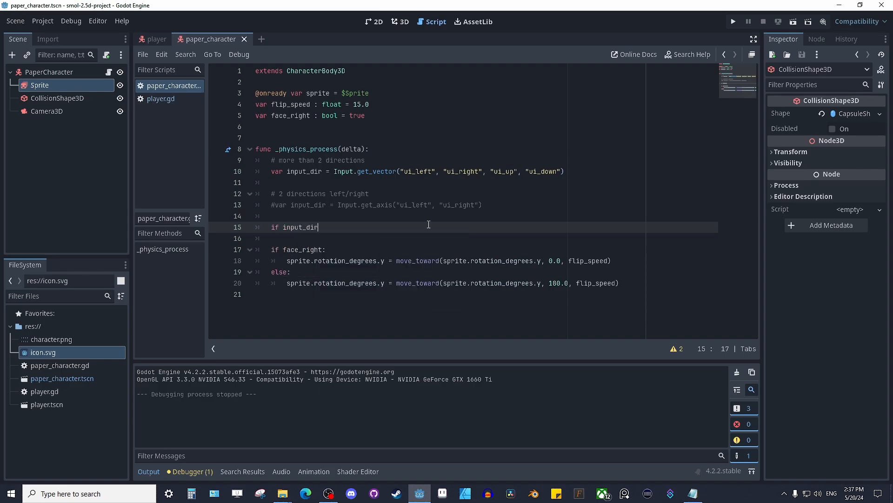
{"action": "type", "text": ".x"}
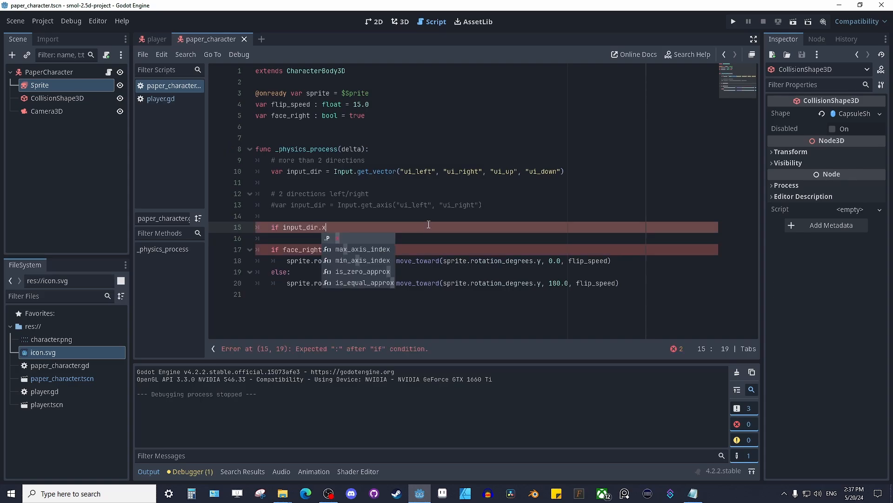
{"action": "mouse_move", "coordinate": [373, 183]}
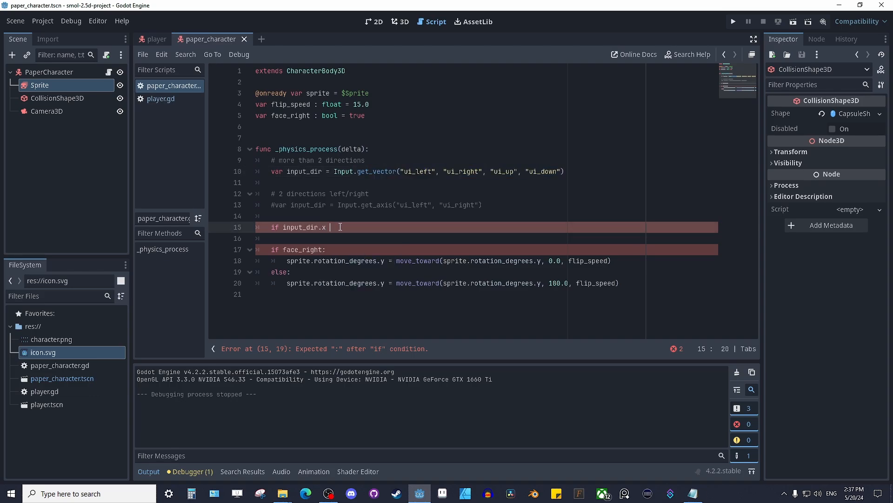
{"action": "type", "text": "> 0.0:"}
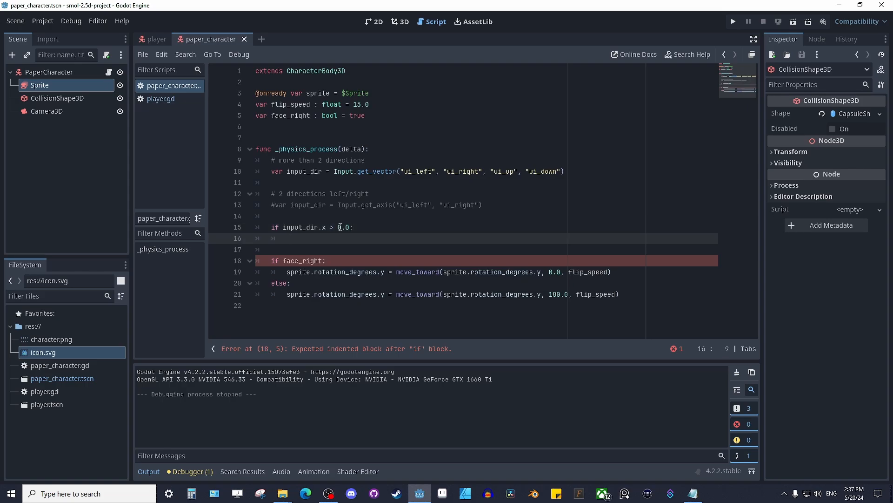
{"action": "type", "text": "face_right = tru"}
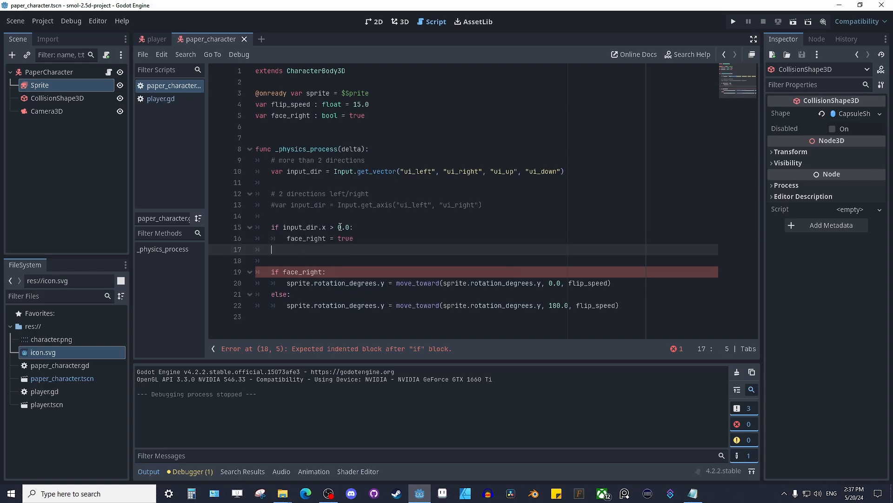
Step: Add an 'elif input_dir < 0.0' branch setting face_right = false
{"action": "type", "text": "elif"}
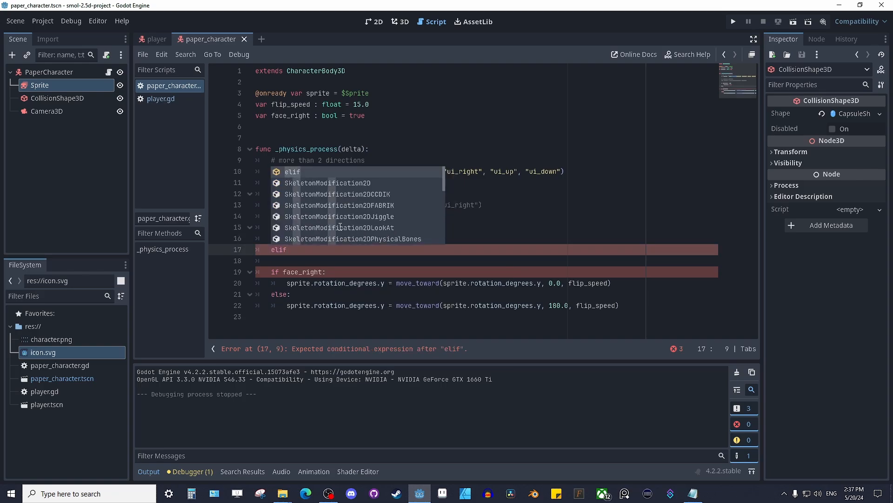
{"action": "type", "text": "input_dir"}
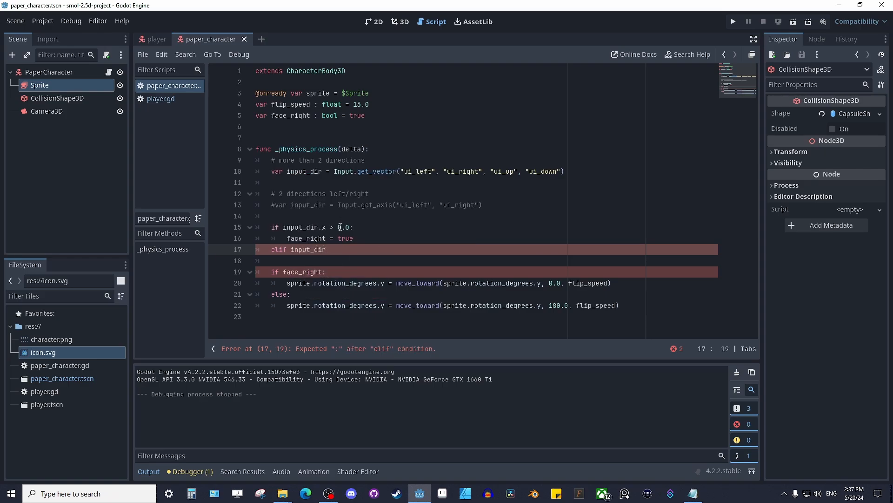
{"action": "type", "text": "< 0.0"}
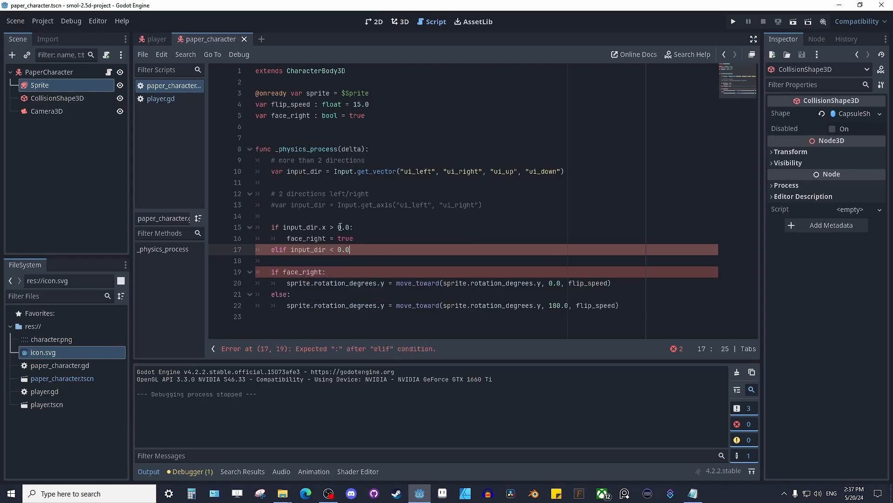
{"action": "type", "text": "face"}
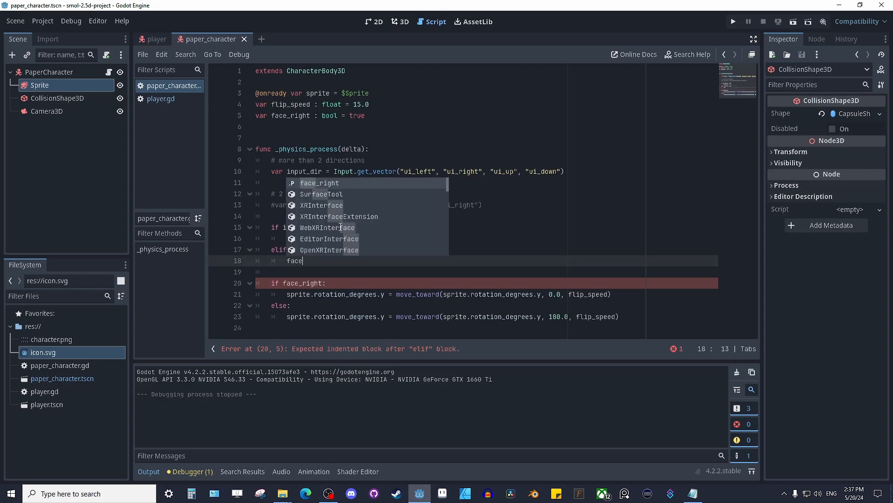
{"action": "type", "text": "= false"}
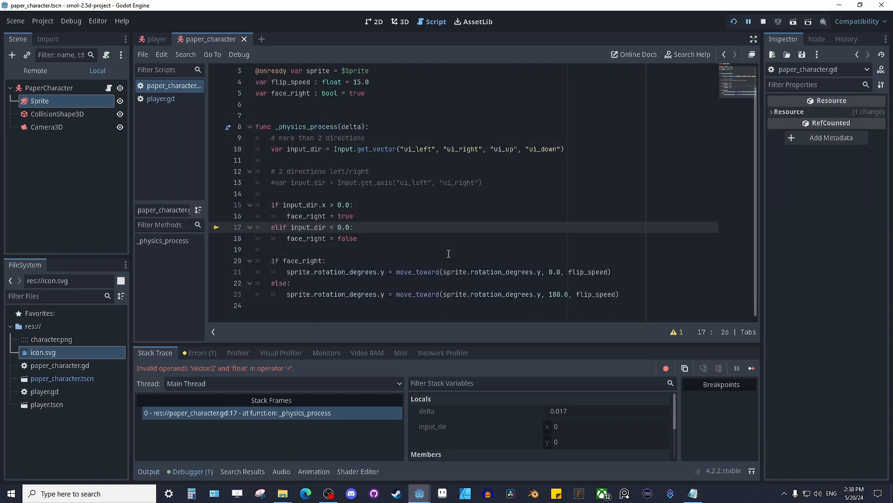
{"action": "mouse_move", "coordinate": [426, 245]}
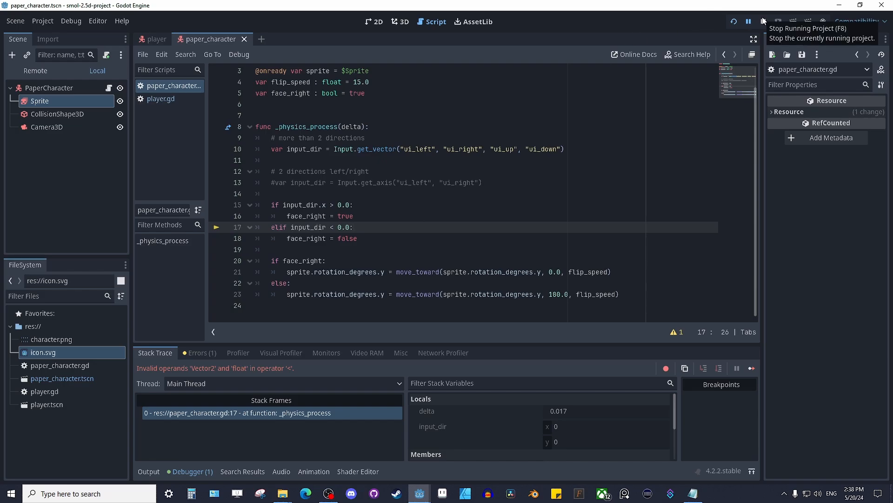
Step: Stop the running project and make the elif check input_dir.x < 0.0, keeping get_vector active
{"action": "left_click", "coordinate": [763, 21]}
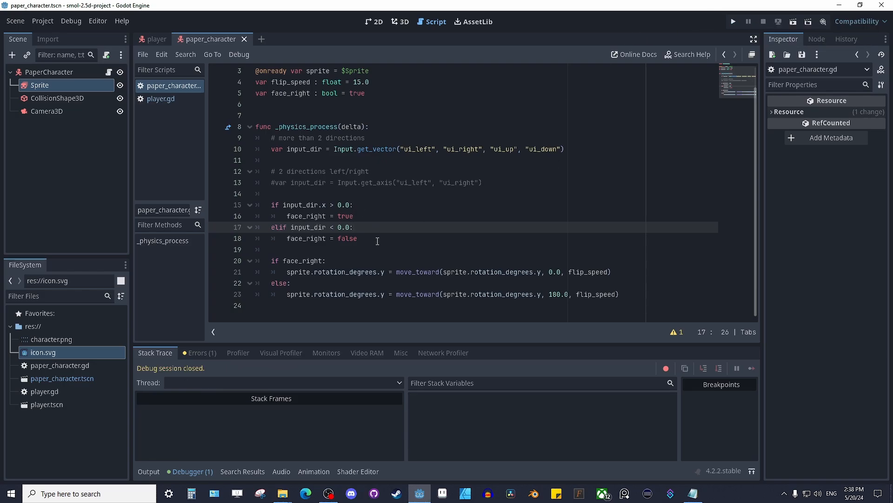
{"action": "mouse_move", "coordinate": [333, 182]}
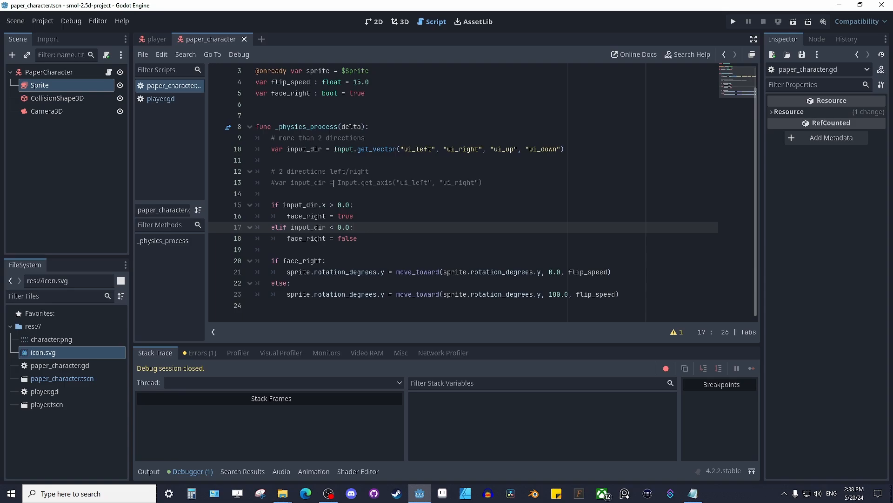
{"action": "left_click", "coordinate": [582, 149]}
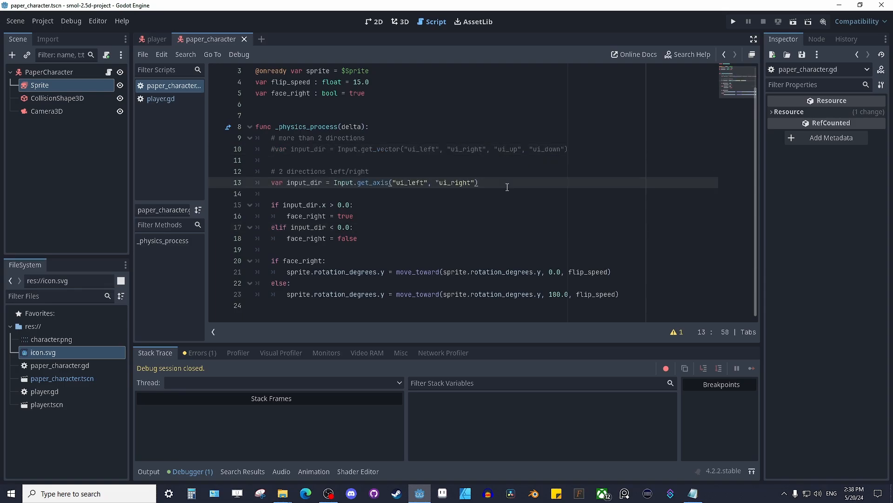
{"action": "mouse_move", "coordinate": [307, 204]}
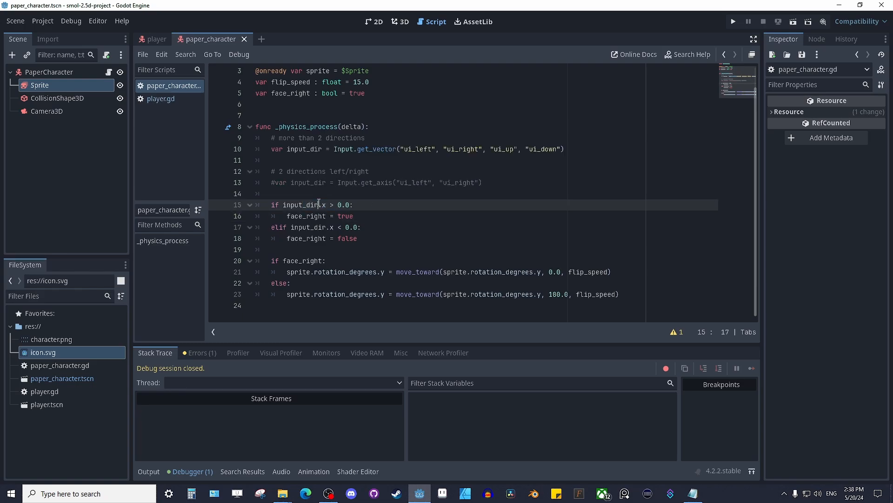
{"action": "left_click", "coordinate": [323, 149]}
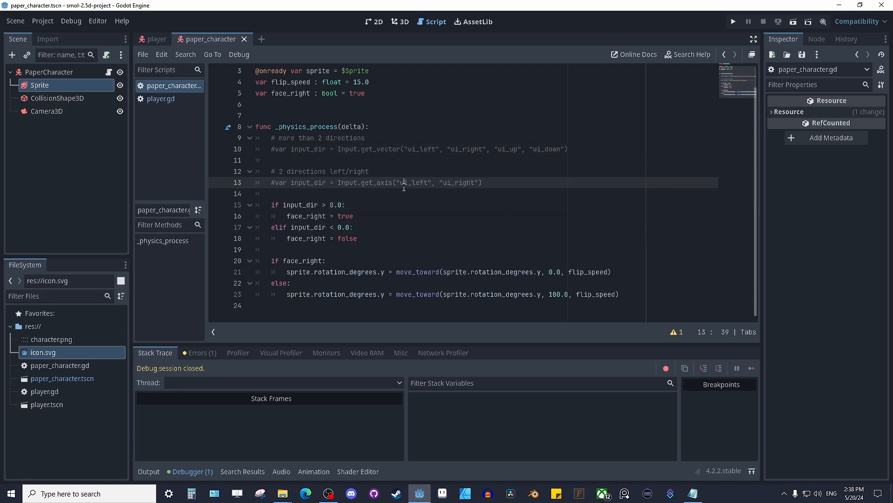
{"action": "key", "text": "BackSpace"}
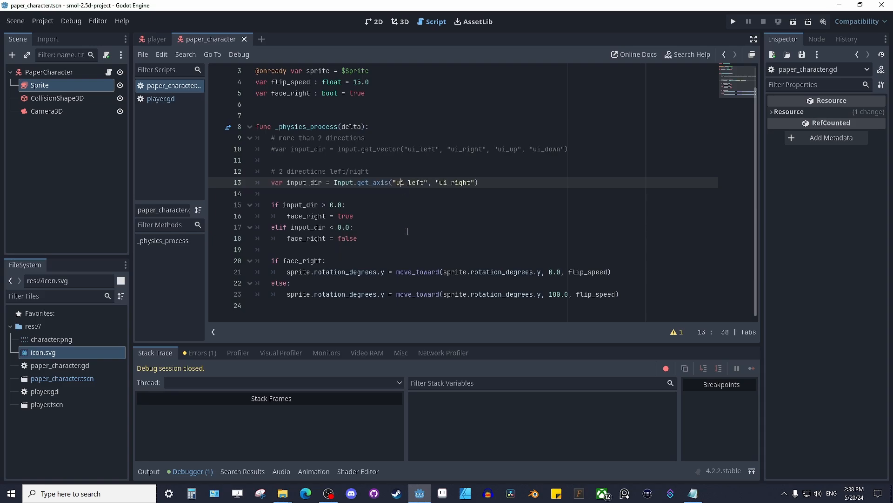
{"action": "mouse_move", "coordinate": [365, 151]}
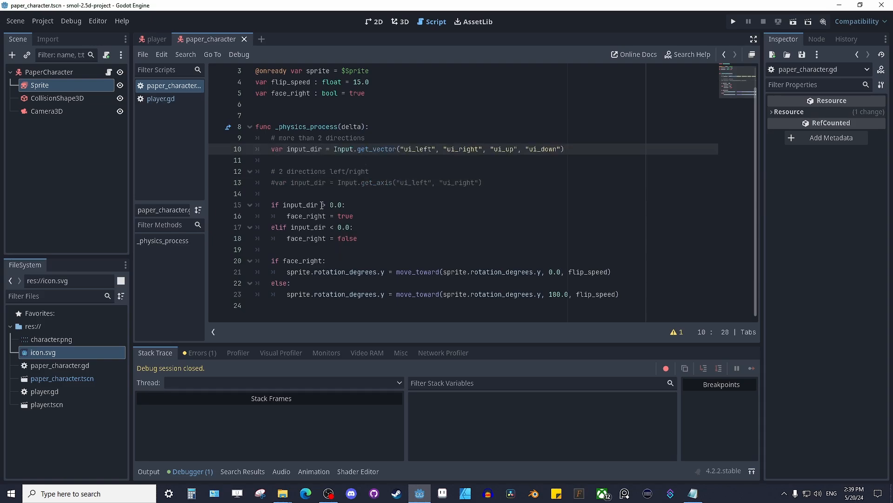
{"action": "type", "text": ".x"}
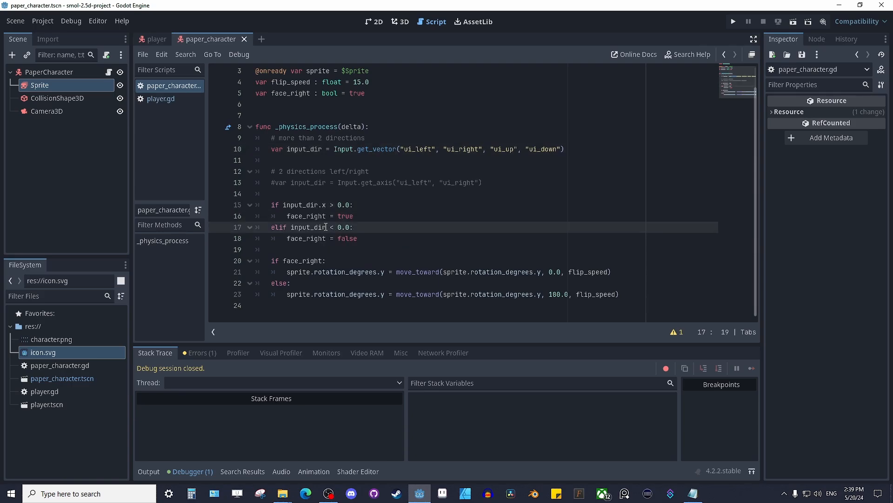
{"action": "left_click", "coordinate": [439, 216]}
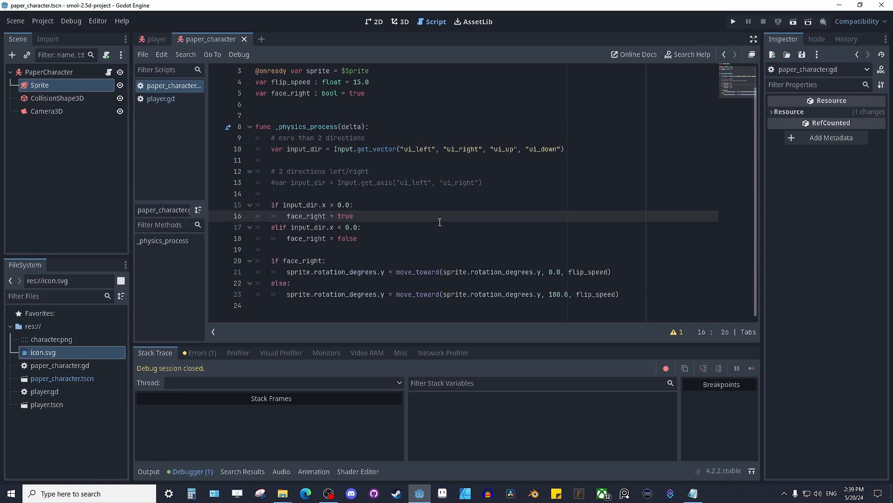
Step: Rerun the project and inspect the running Sprite node's AnimatedSprite3D properties in the Remote tree
{"action": "left_click", "coordinate": [732, 21]}
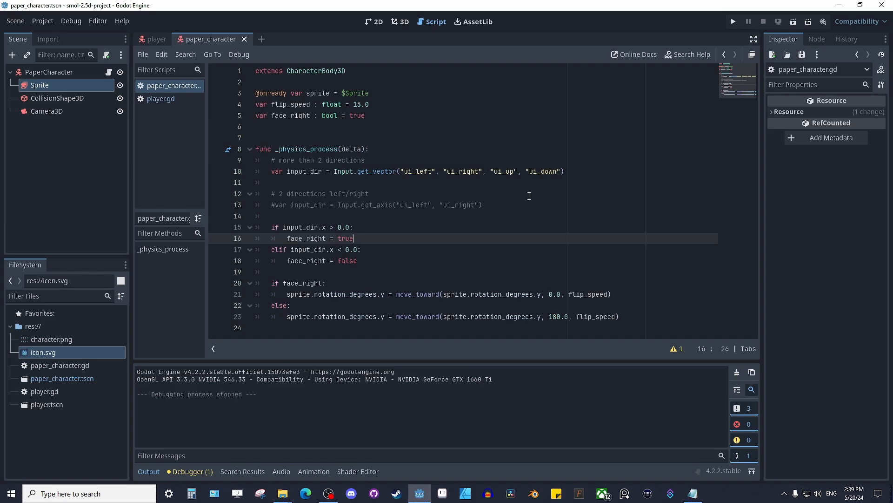
{"action": "left_click", "coordinate": [734, 21]}
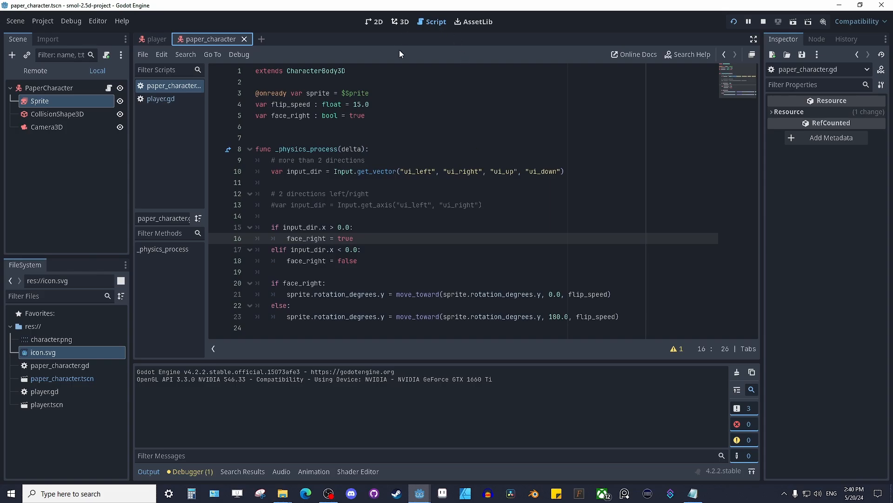
{"action": "mouse_move", "coordinate": [64, 116]}
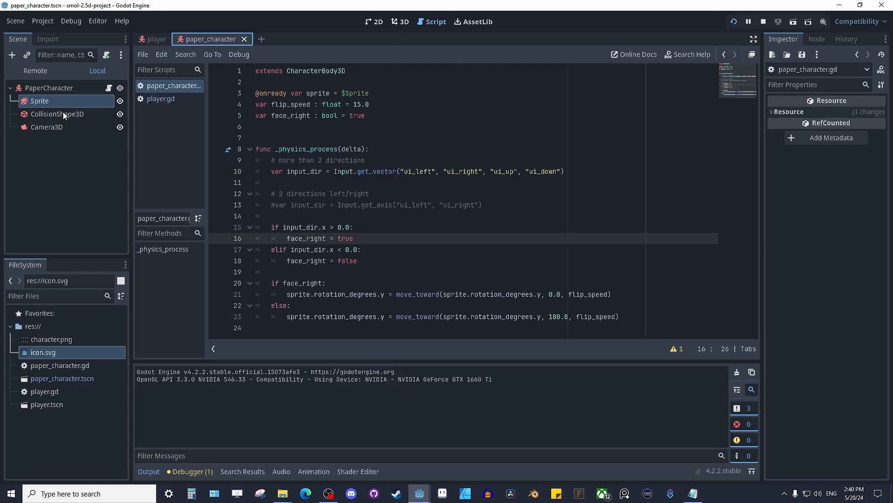
{"action": "left_click", "coordinate": [39, 101]}
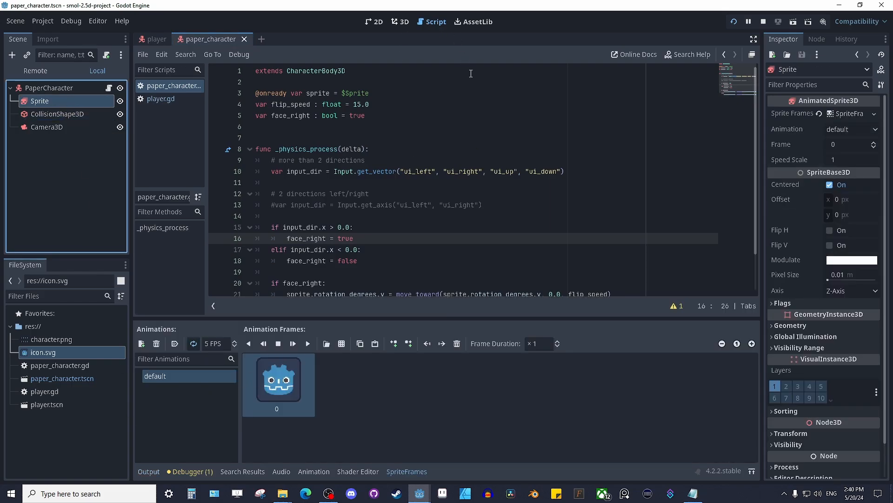
{"action": "mouse_move", "coordinate": [437, 59]}
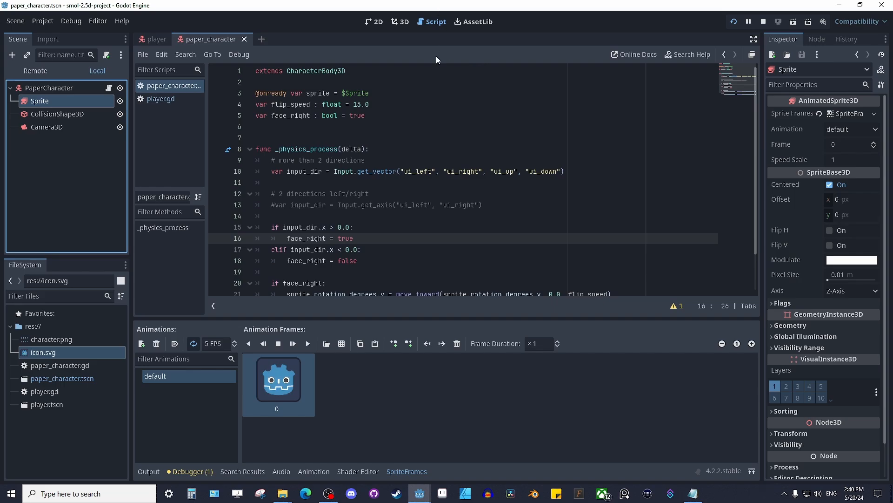
{"action": "scroll", "scroll_direction": "down", "scroll_amount": 3}
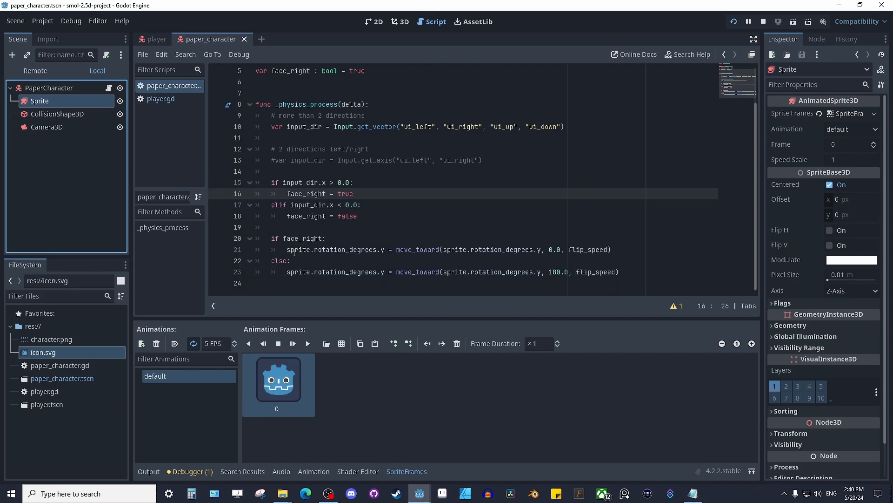